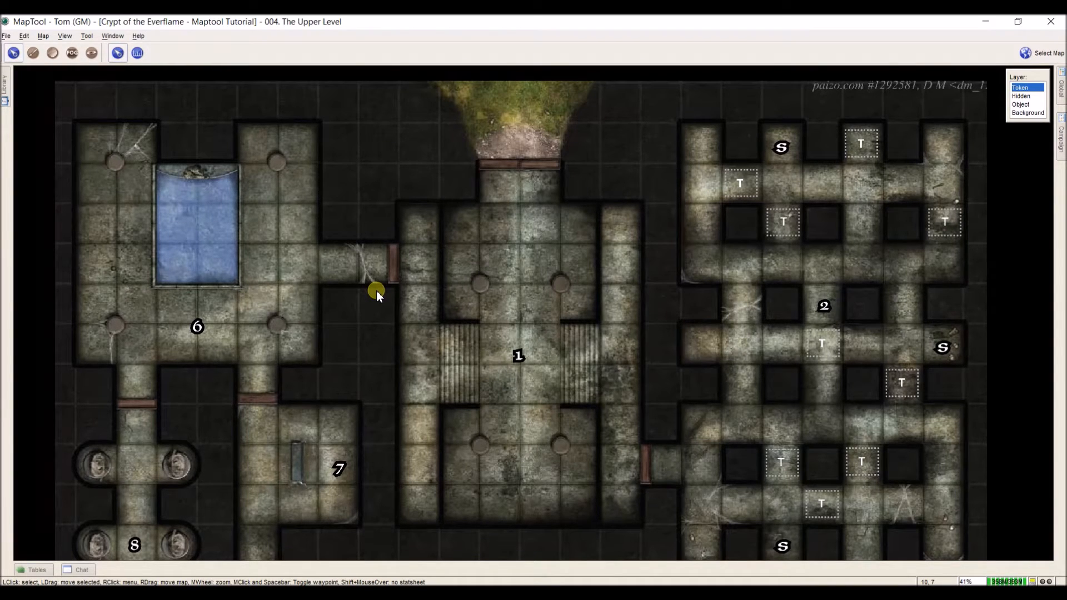
Make Hidden the active layer on the Upper Level crypt map
{"action": "left_click_drag", "start_coordinate": [377, 289], "coordinate": [493, 343]}
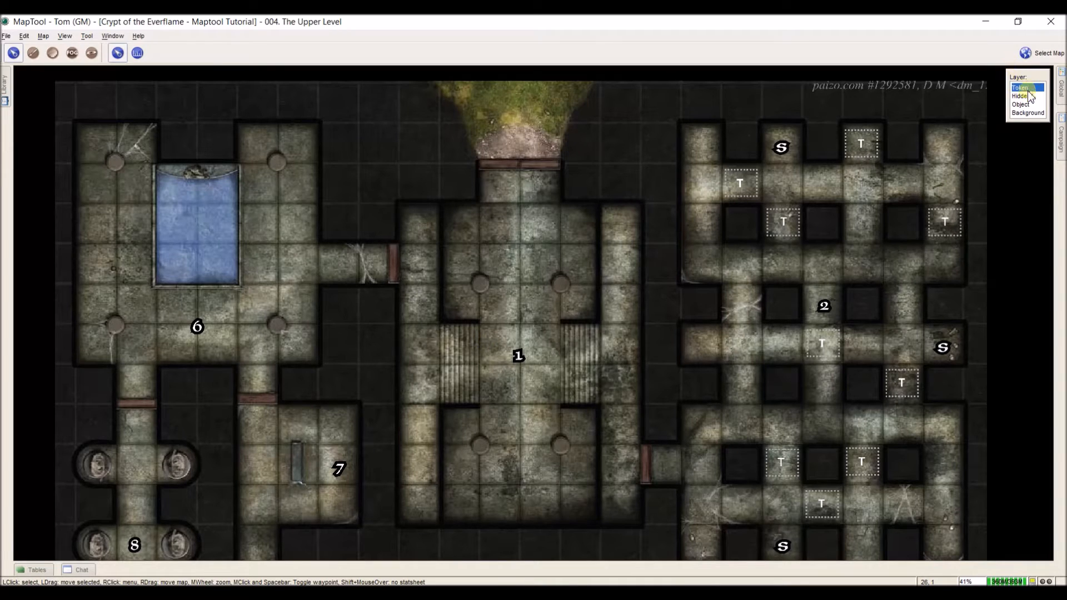
{"action": "left_click", "coordinate": [1026, 96]}
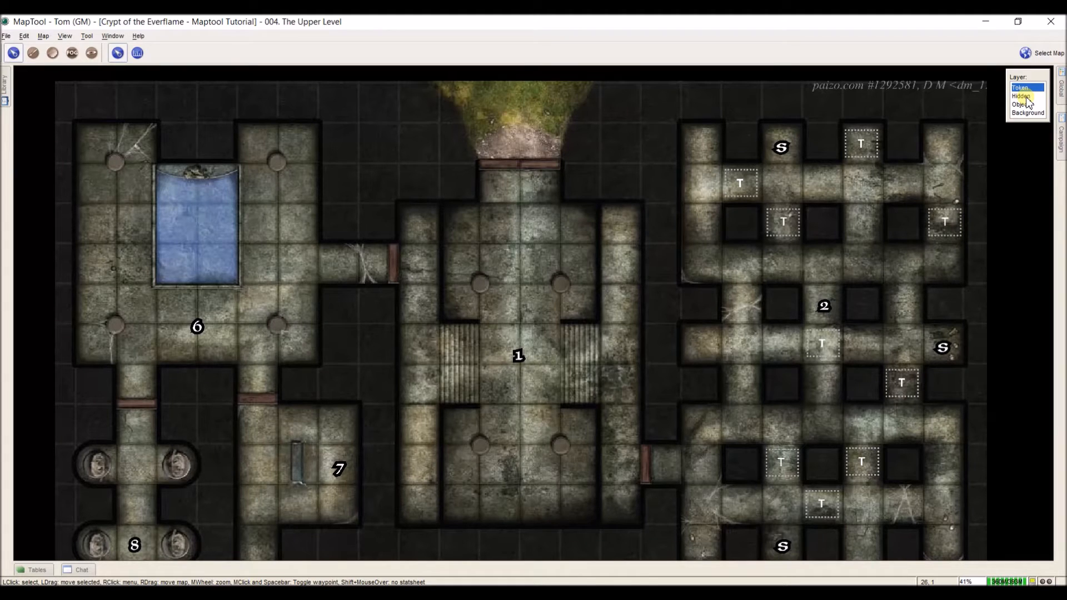
{"action": "left_click", "coordinate": [1019, 96]}
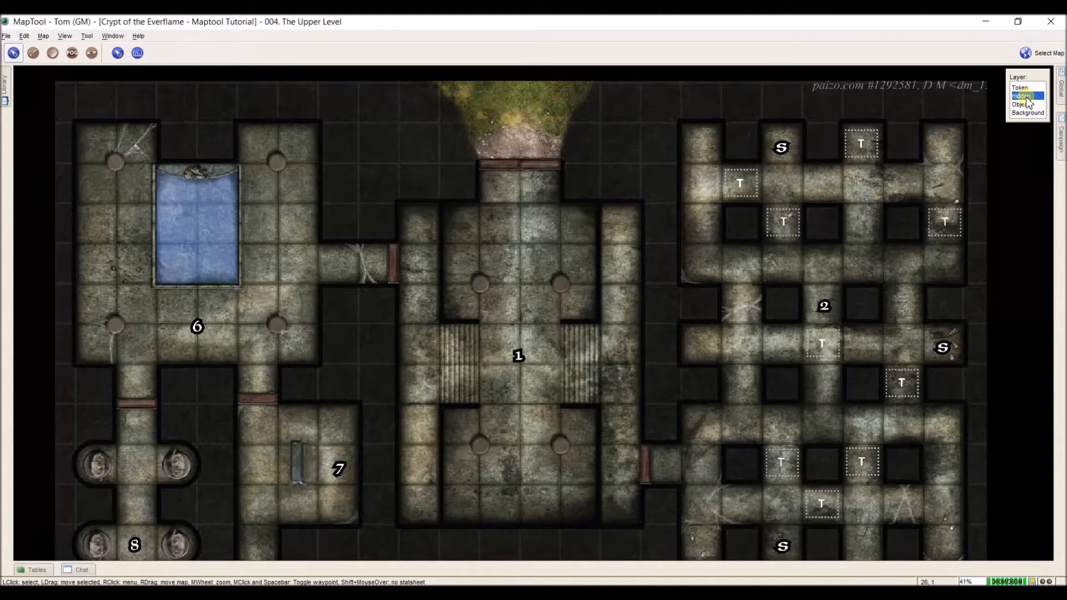
{"action": "left_click", "coordinate": [1025, 95]}
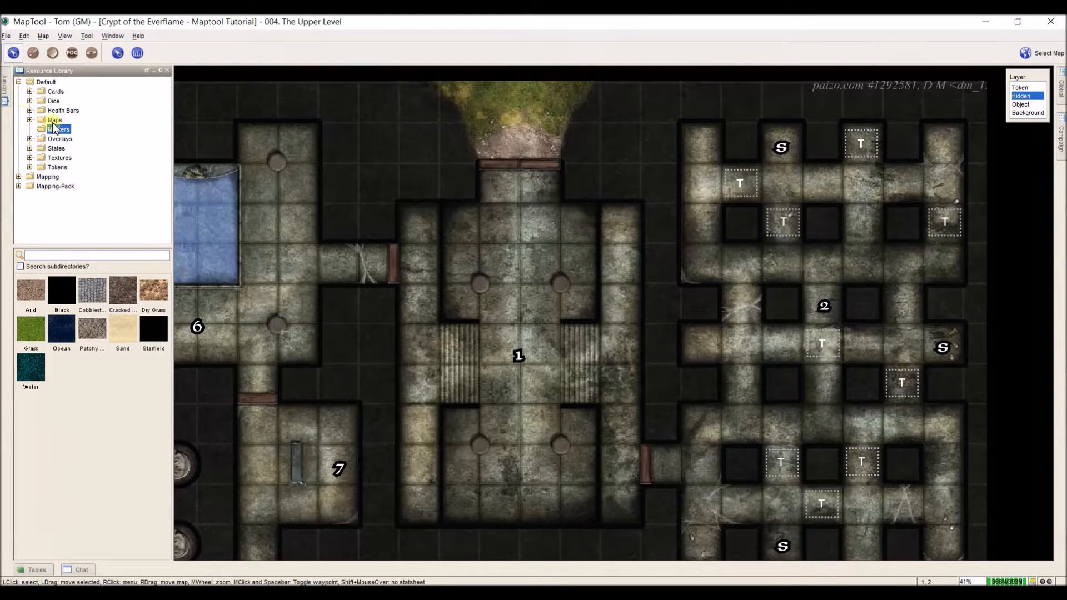
Place an Information marker from the library's Markers folder in room 1 below its number
{"action": "left_click", "coordinate": [57, 129]}
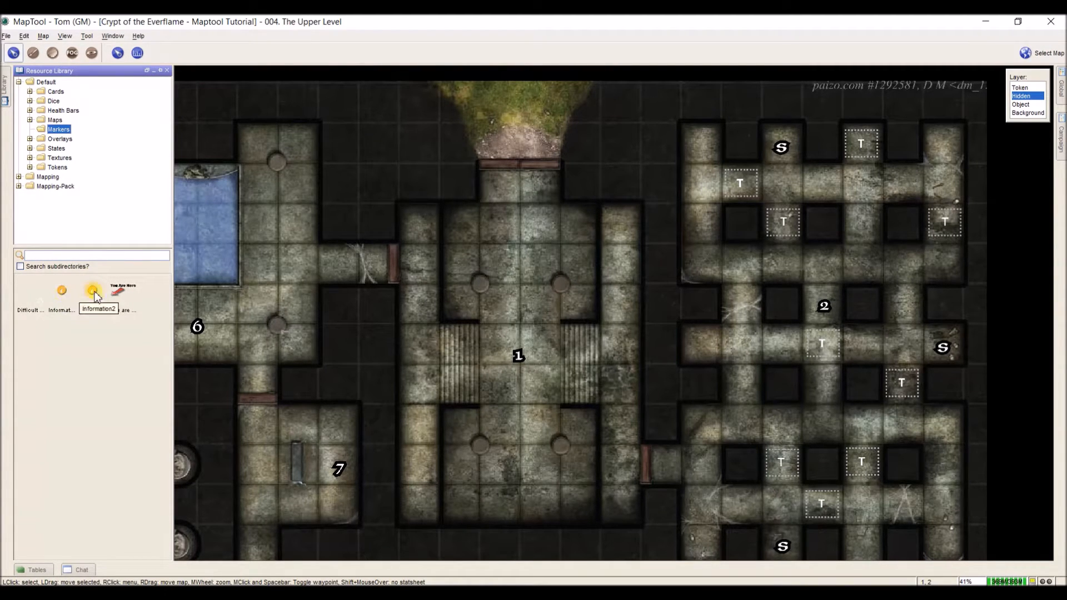
{"action": "mouse_move", "coordinate": [61, 290]}
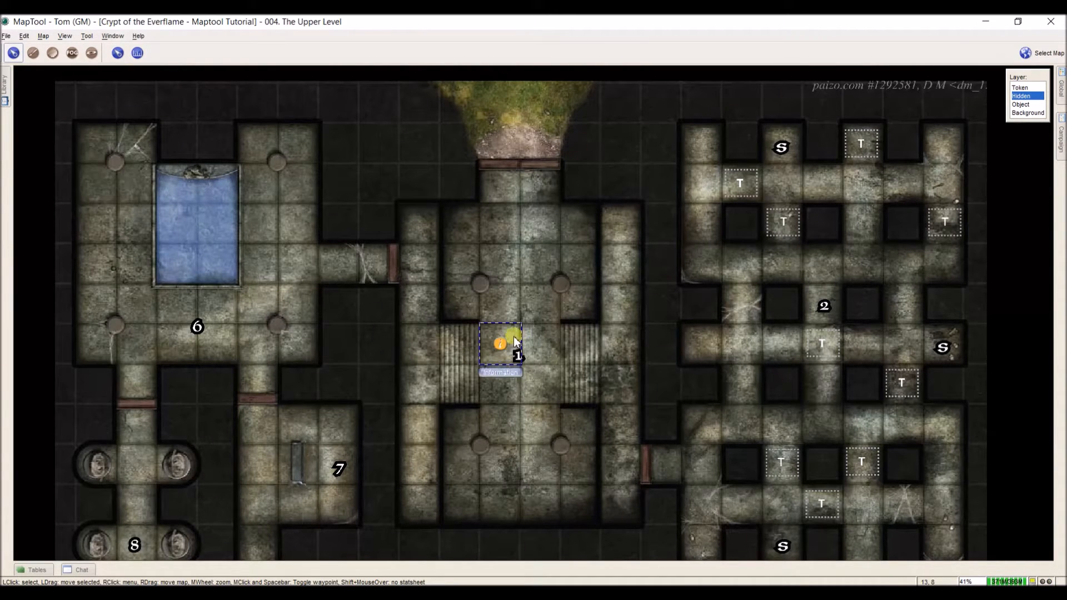
{"action": "right_click", "coordinate": [506, 343]}
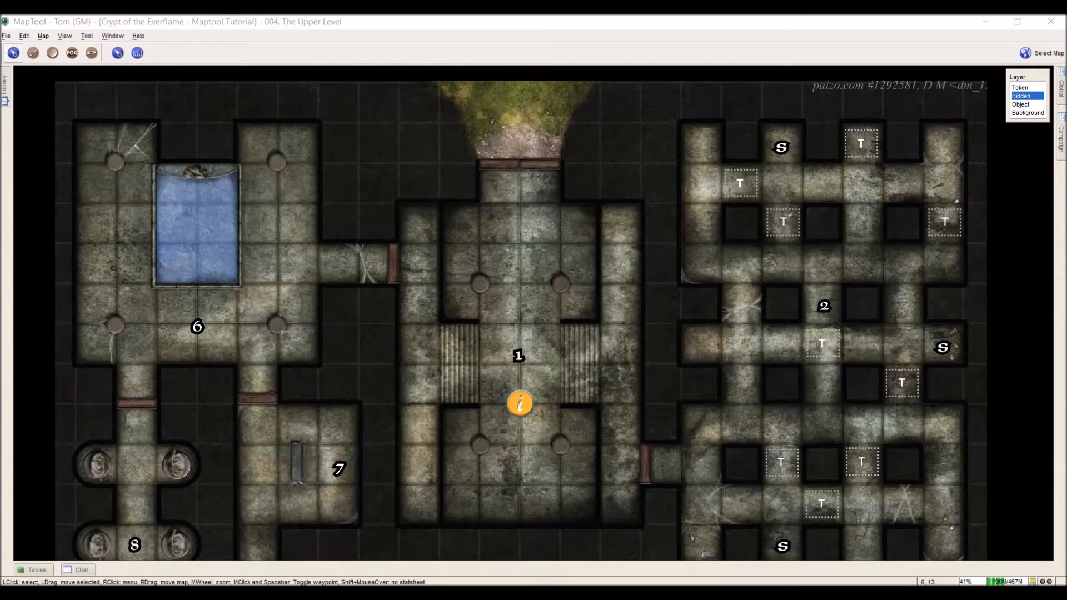
{"action": "mouse_move", "coordinate": [392, 434]}
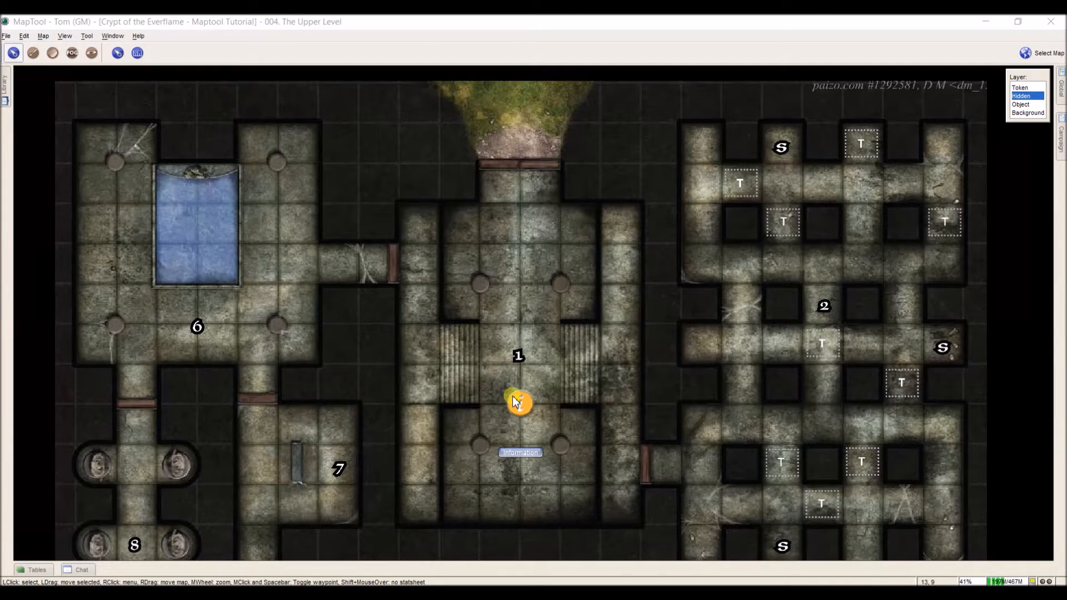
{"action": "right_click", "coordinate": [516, 401]}
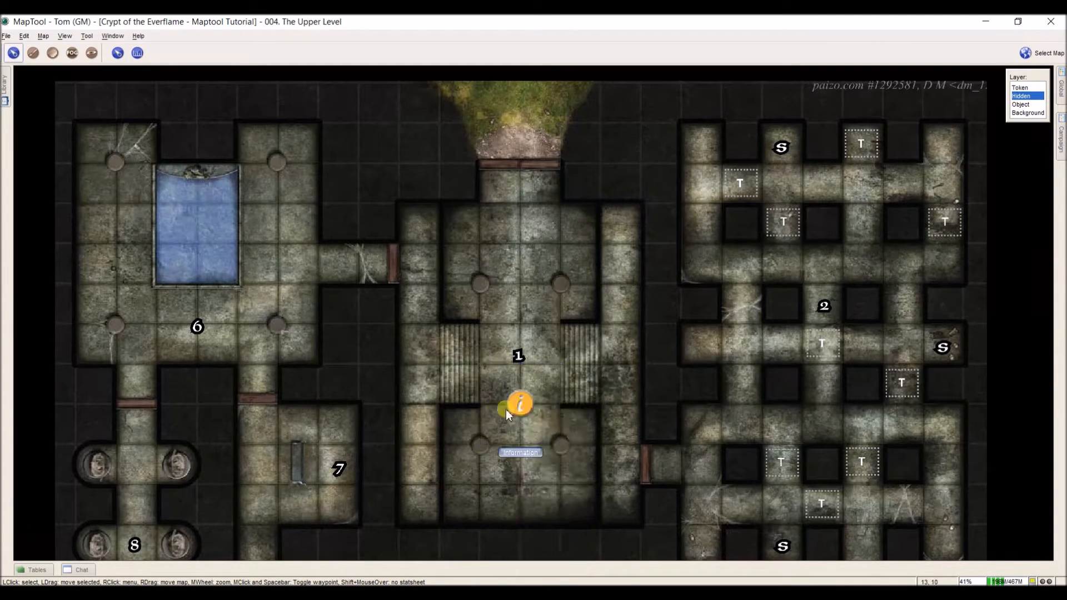
Name the room 1 token '1. Entry Hall (CR 3, 810 XP)' and confirm
{"action": "double_click", "coordinate": [519, 403]}
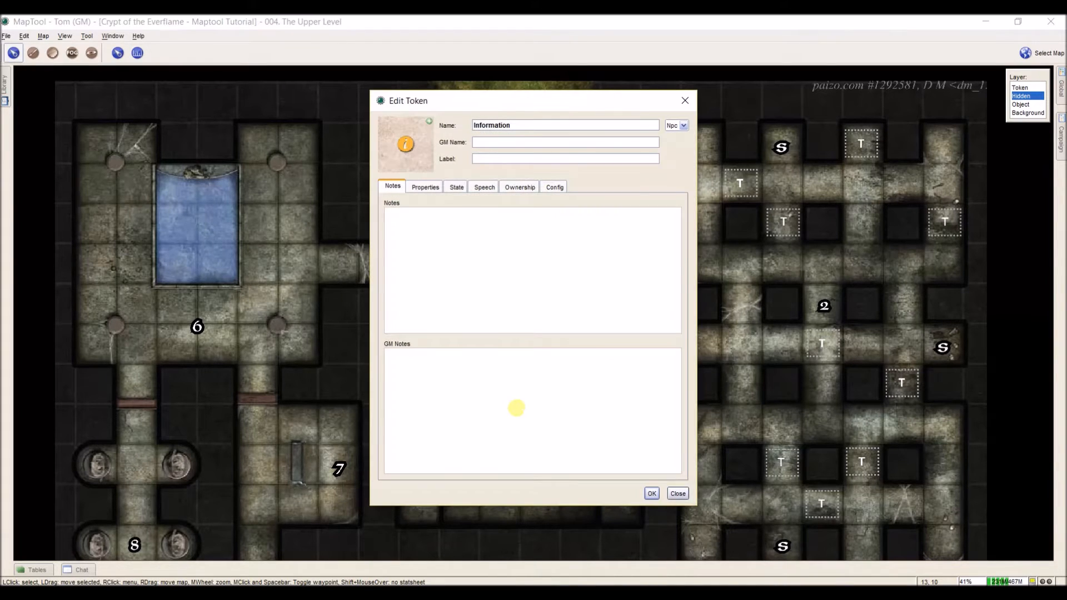
{"action": "mouse_move", "coordinate": [514, 405]}
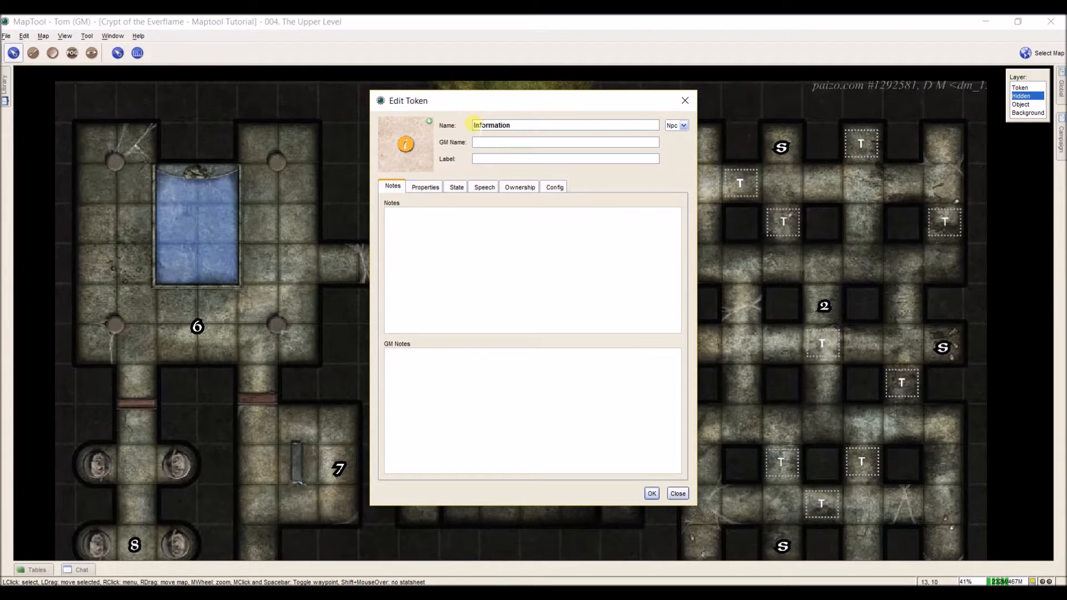
{"action": "key", "text": "alt+tab"}
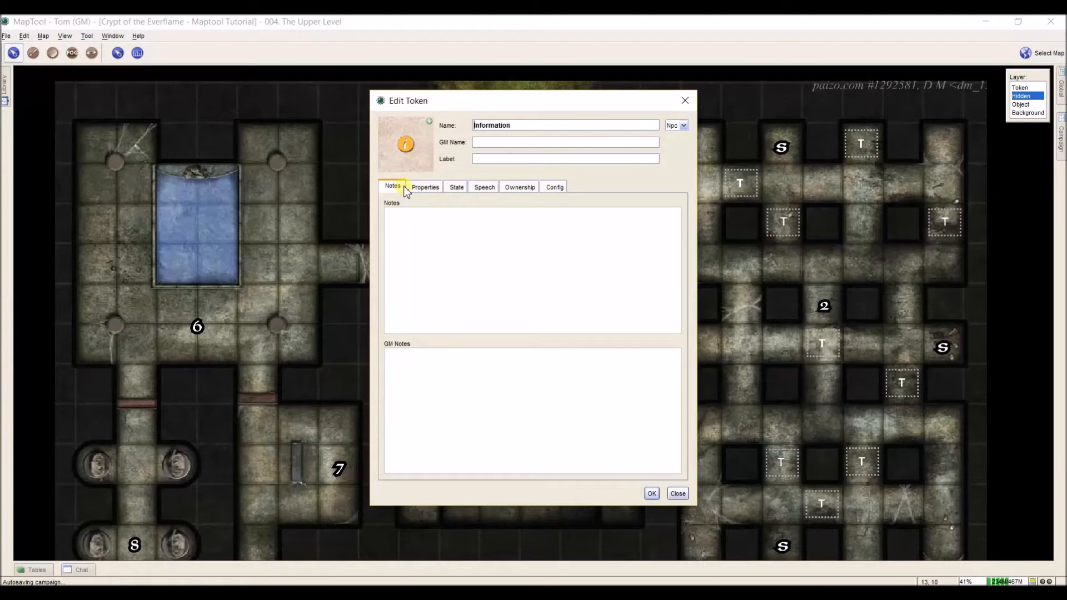
{"action": "triple_click", "coordinate": [564, 125]}
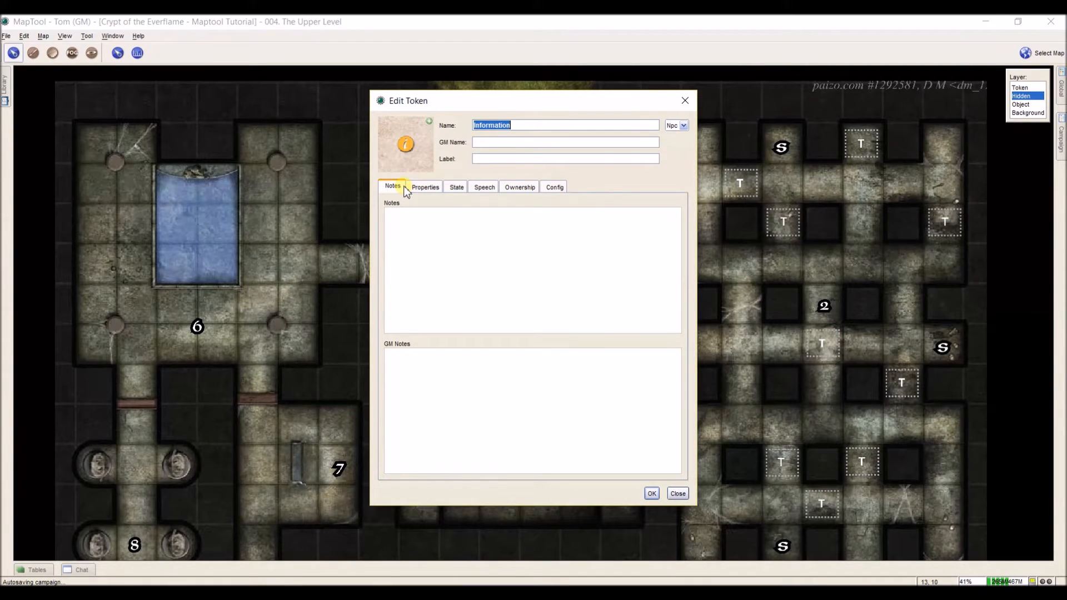
{"action": "type", "text": "1. Entry Hall (CR 3, 810 XP)"}
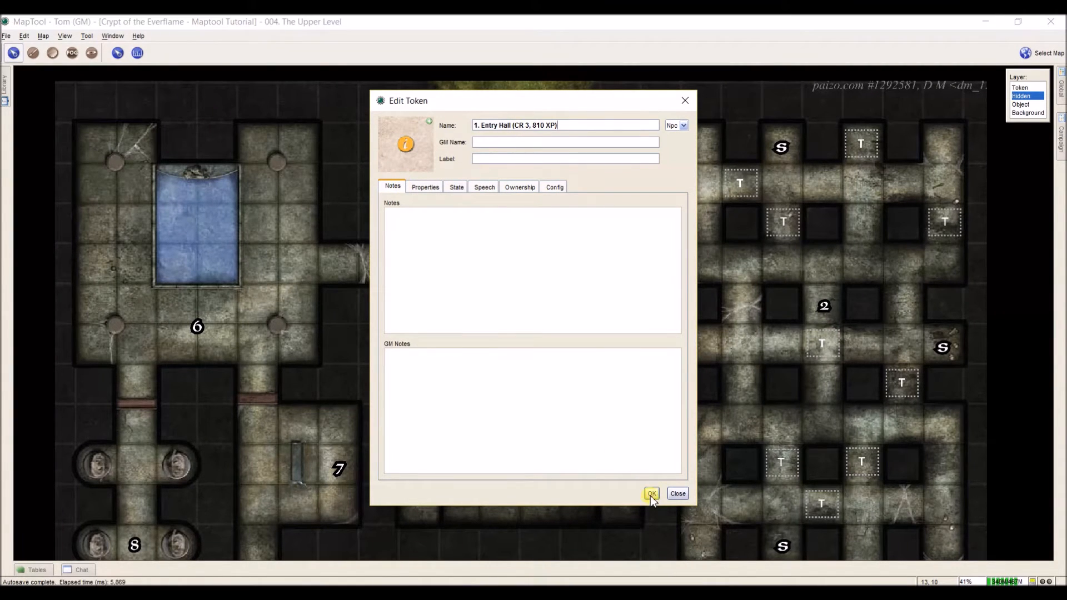
{"action": "left_click", "coordinate": [650, 493]}
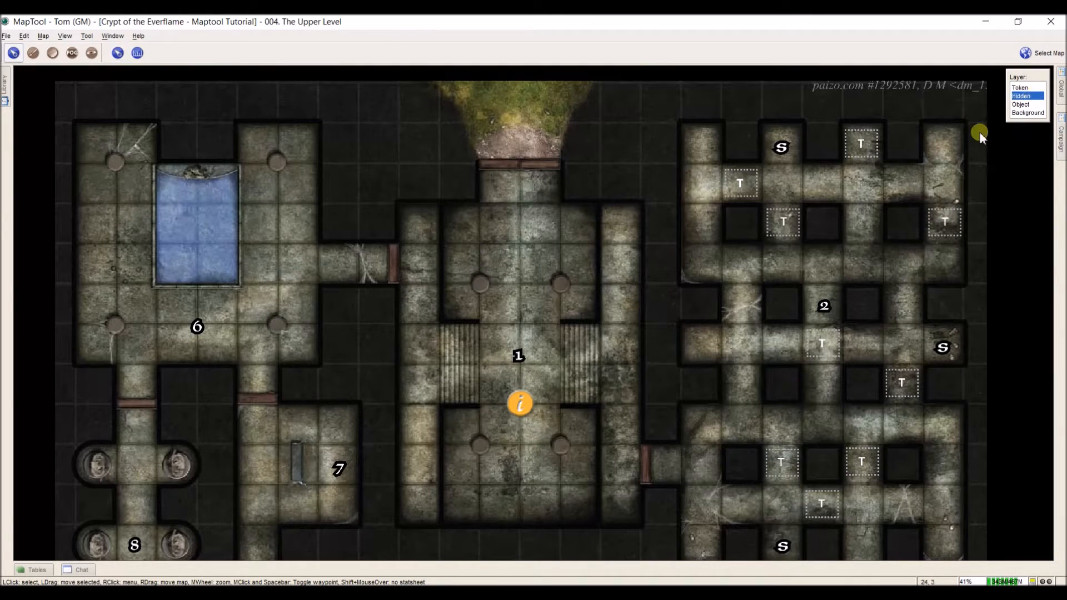
Wrap room 1's read-aloud passage and Creatures label in <i></i> and <b></b> tags in Writer
{"action": "double_click", "coordinate": [519, 402]}
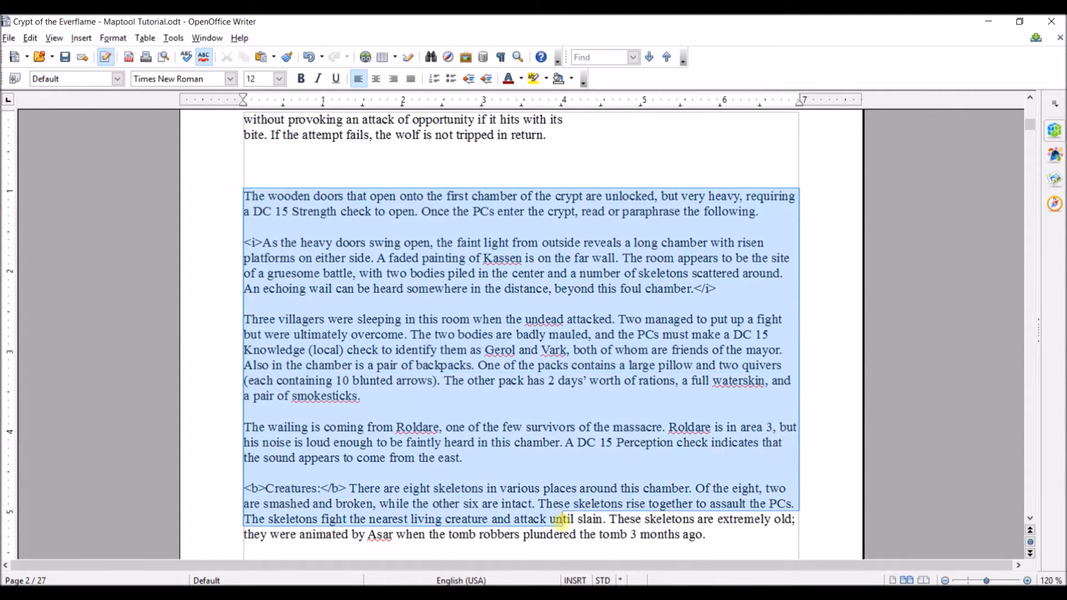
{"action": "scroll", "scroll_direction": "down", "scroll_amount": 3}
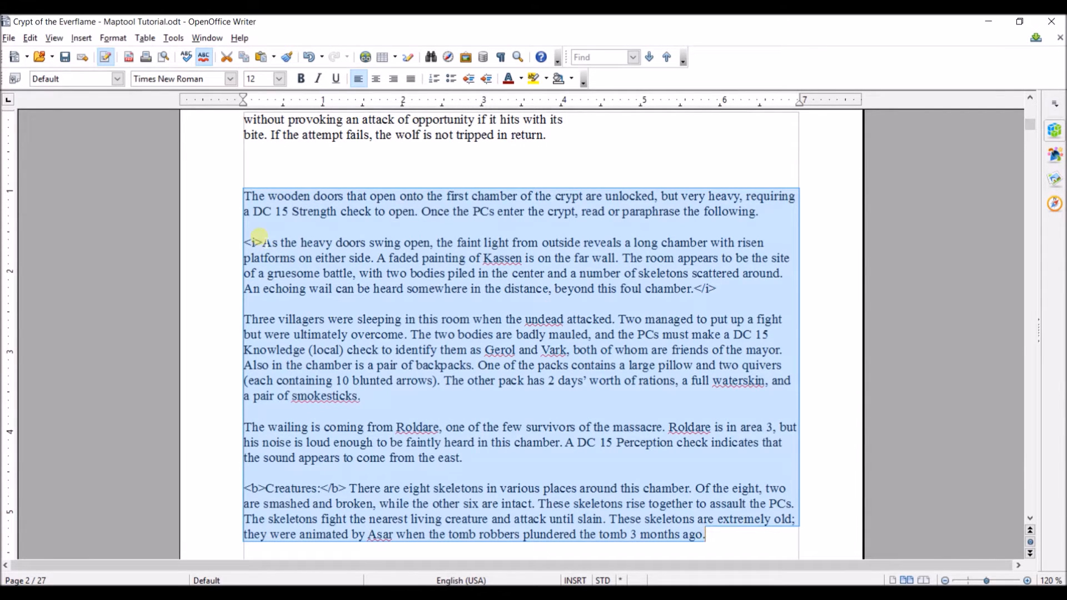
{"action": "left_click", "coordinate": [260, 243]}
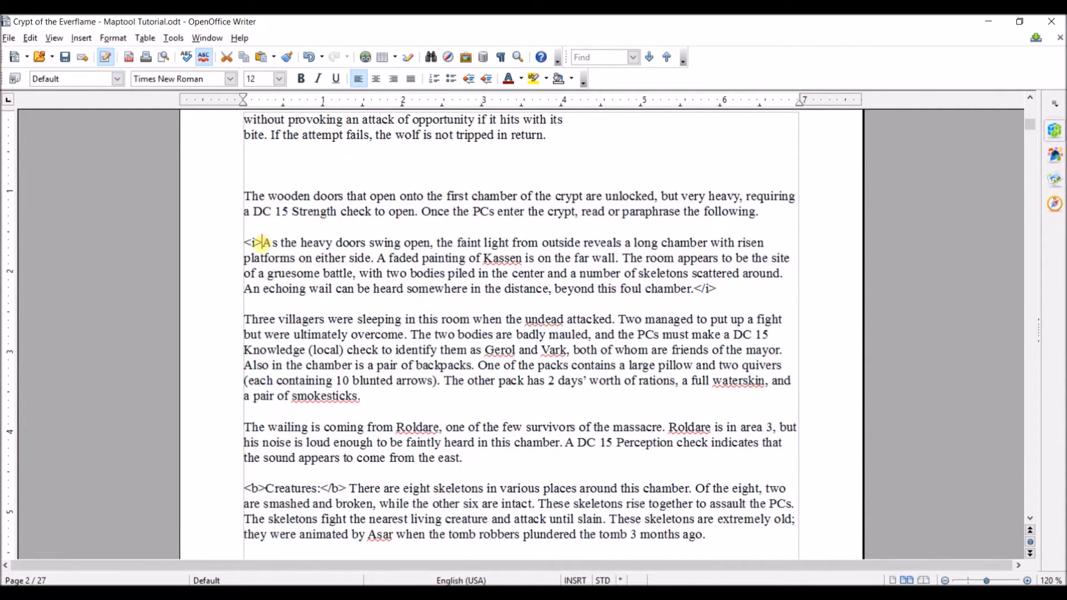
{"action": "left_click_drag", "start_coordinate": [265, 244], "coordinate": [660, 289]}
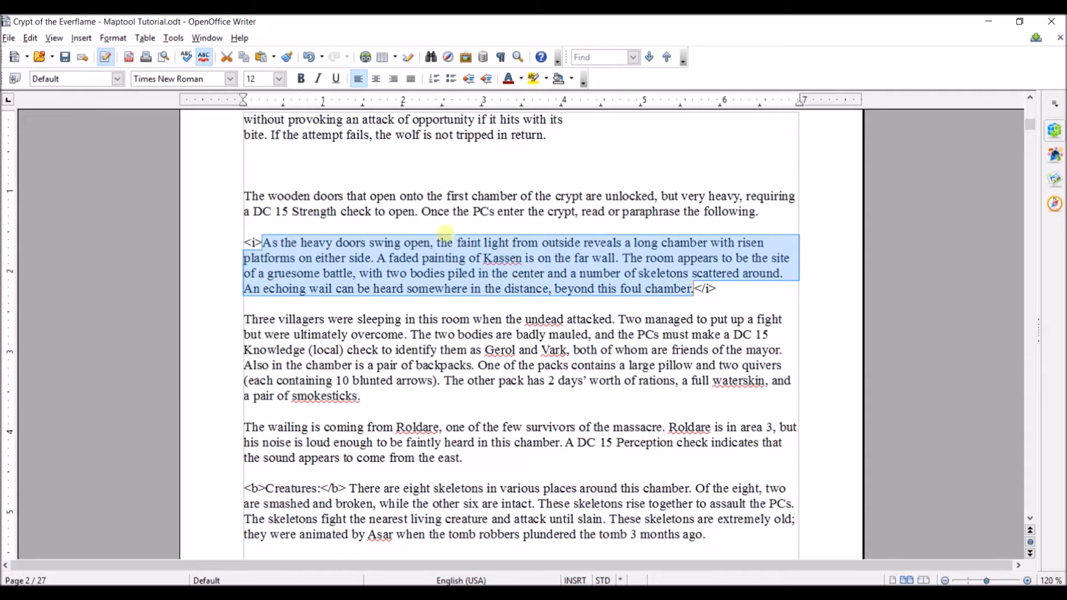
{"action": "left_click", "coordinate": [252, 242]}
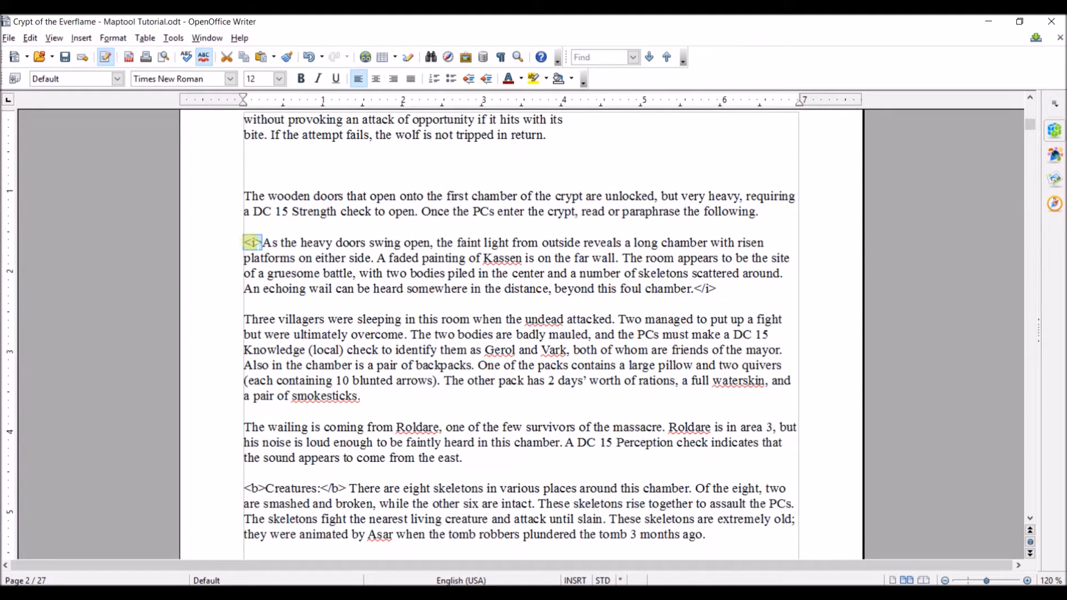
{"action": "double_click", "coordinate": [433, 258]}
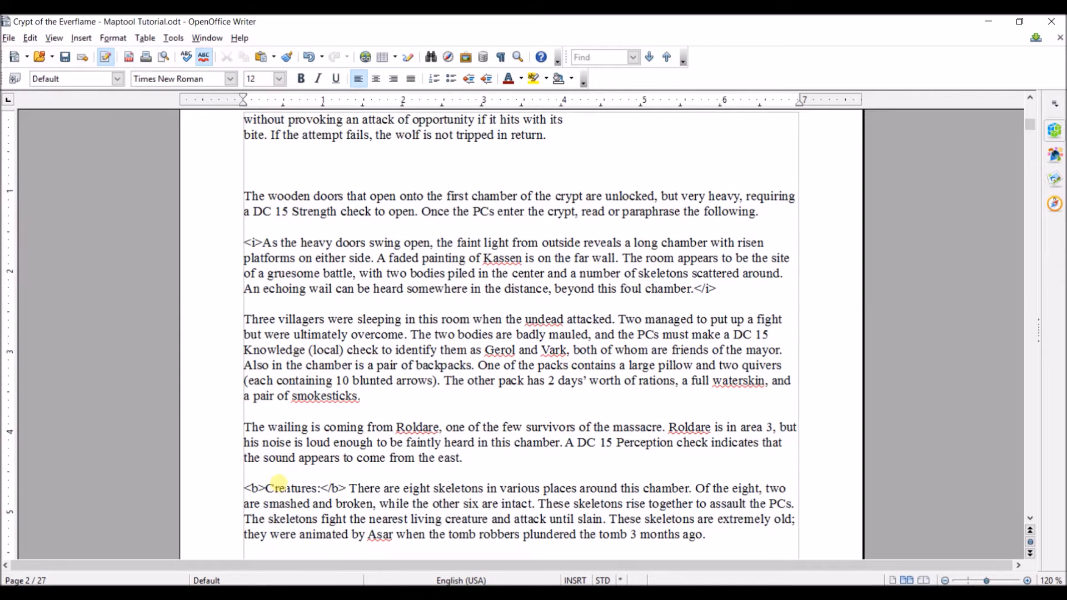
Select and copy the full Entry Hall room text for the token notes
{"action": "scroll", "scroll_direction": "down", "scroll_amount": 3}
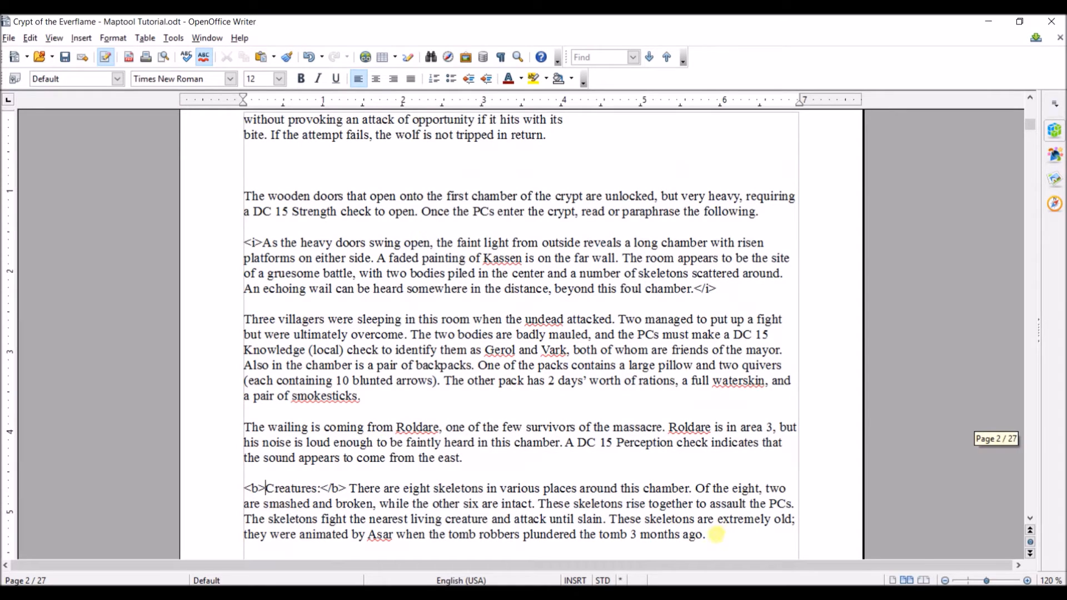
{"action": "left_click_drag", "start_coordinate": [244, 244], "coordinate": [705, 534]}
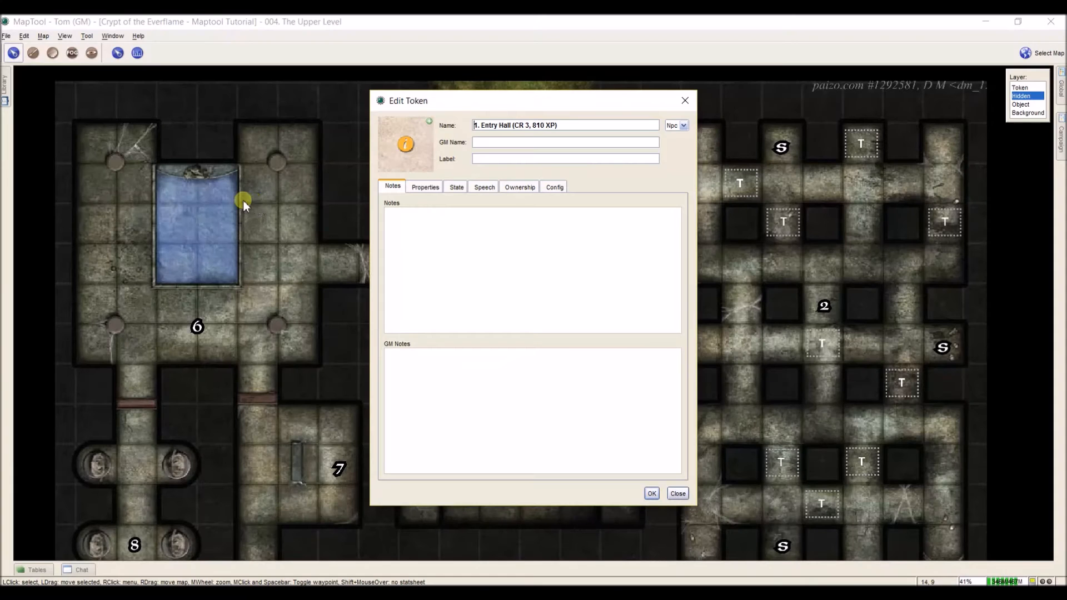
Paste the Entry Hall description into the token's Notes, save it, and return to the Token layer
{"action": "left_click", "coordinate": [538, 229]}
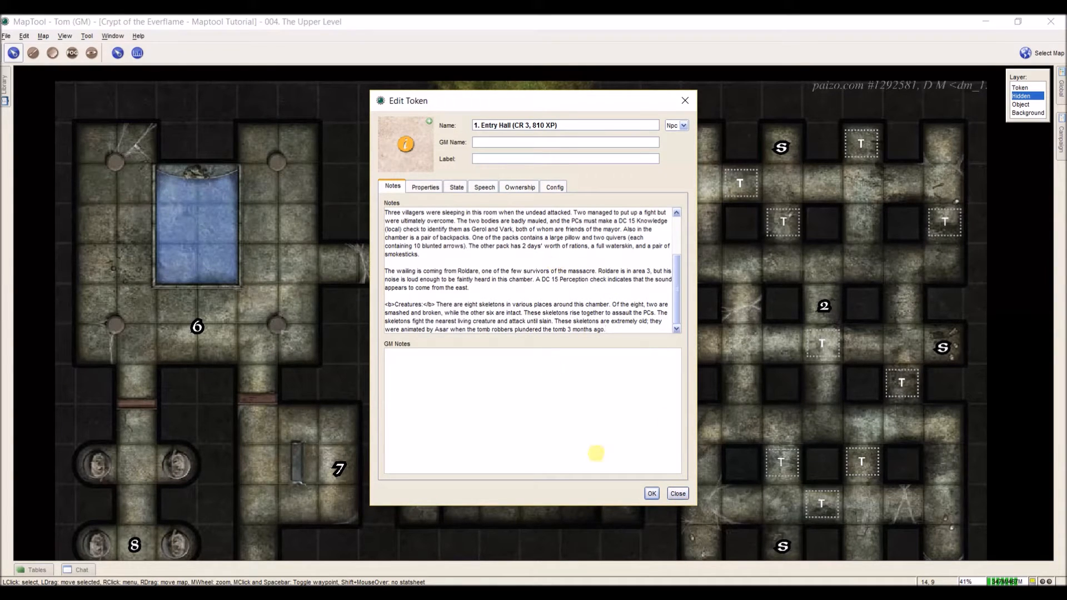
{"action": "left_click", "coordinate": [650, 493]}
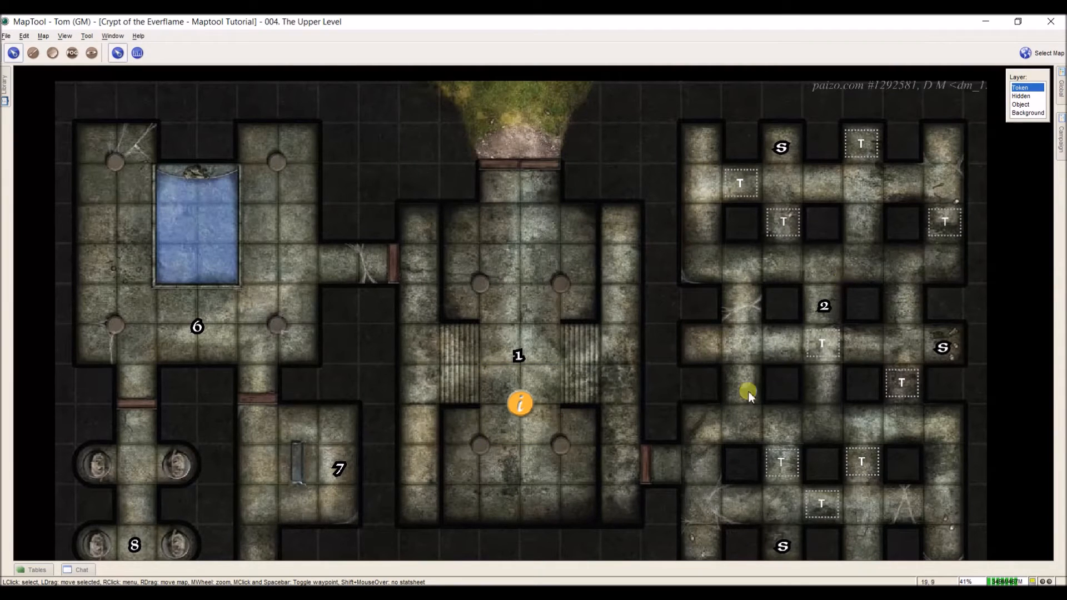
{"action": "left_click_drag", "start_coordinate": [746, 391], "coordinate": [556, 408]}
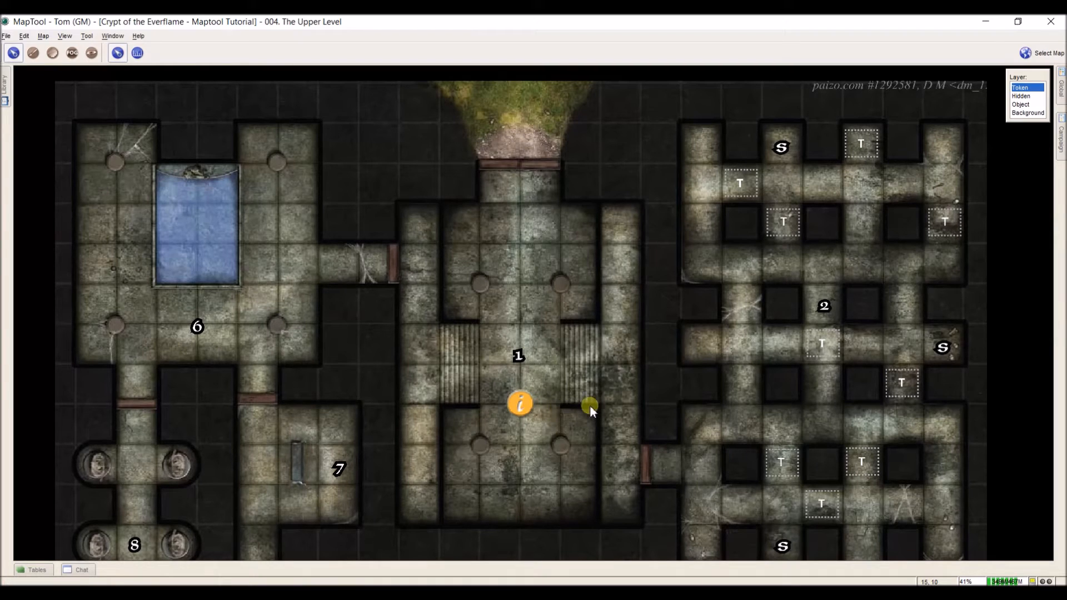
{"action": "left_click_drag", "start_coordinate": [589, 406], "coordinate": [555, 410]}
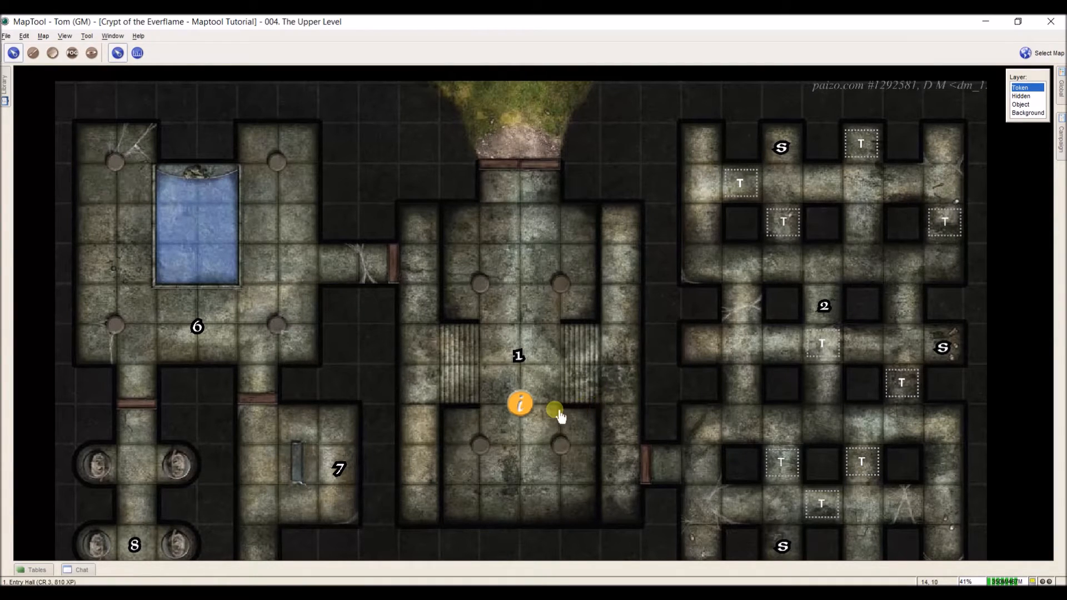
{"action": "left_click_drag", "start_coordinate": [554, 410], "coordinate": [247, 402]}
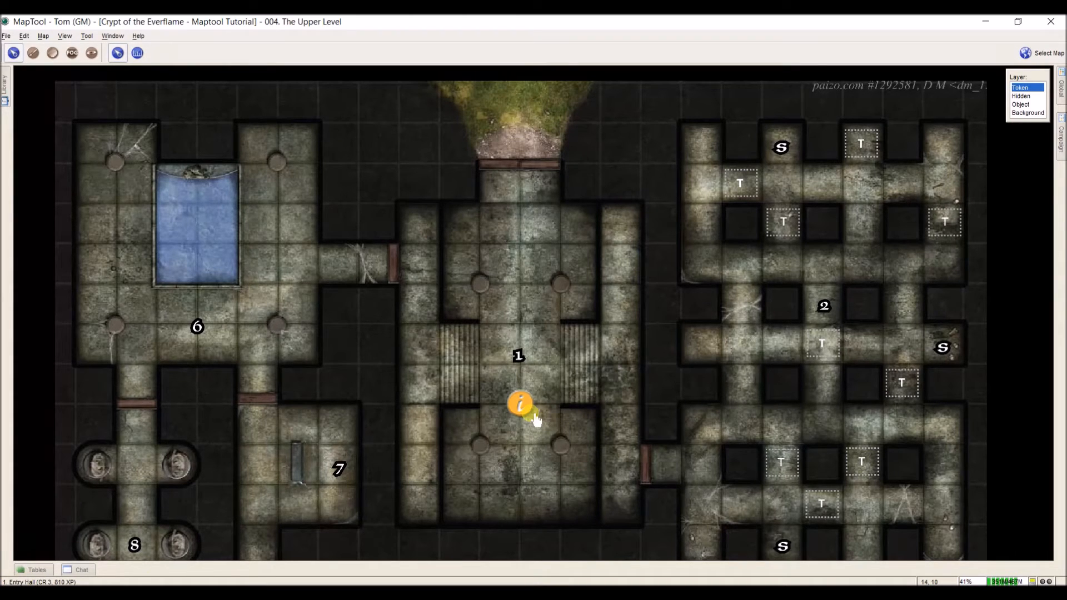
{"action": "left_click", "coordinate": [519, 403]}
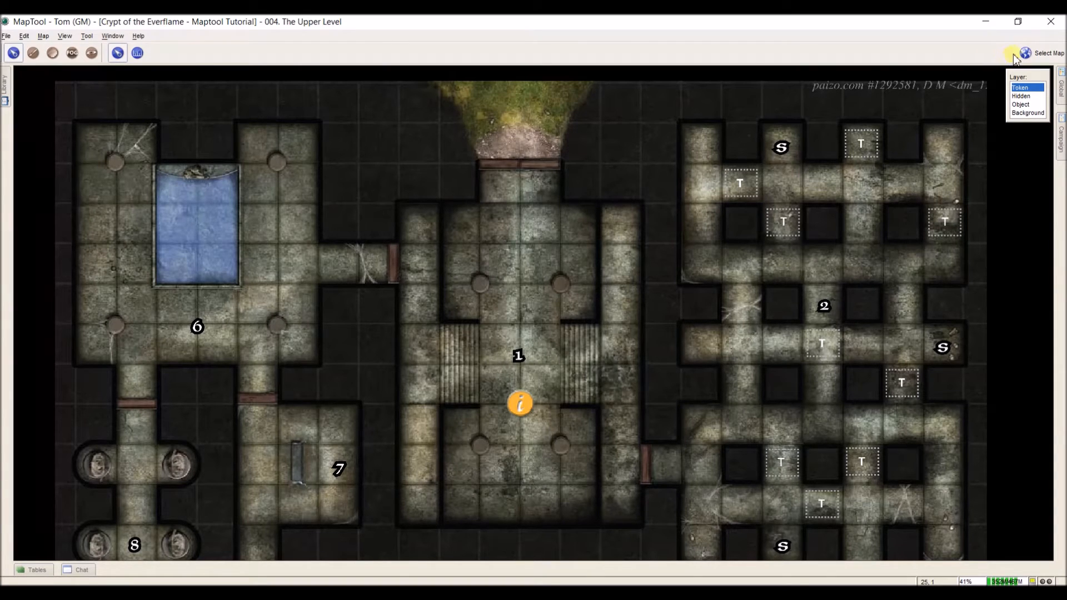
Switch to 000. Adventure Progression and inspect the Journey to the Crypt token's font size 4 notes
{"action": "left_click", "coordinate": [1048, 53]}
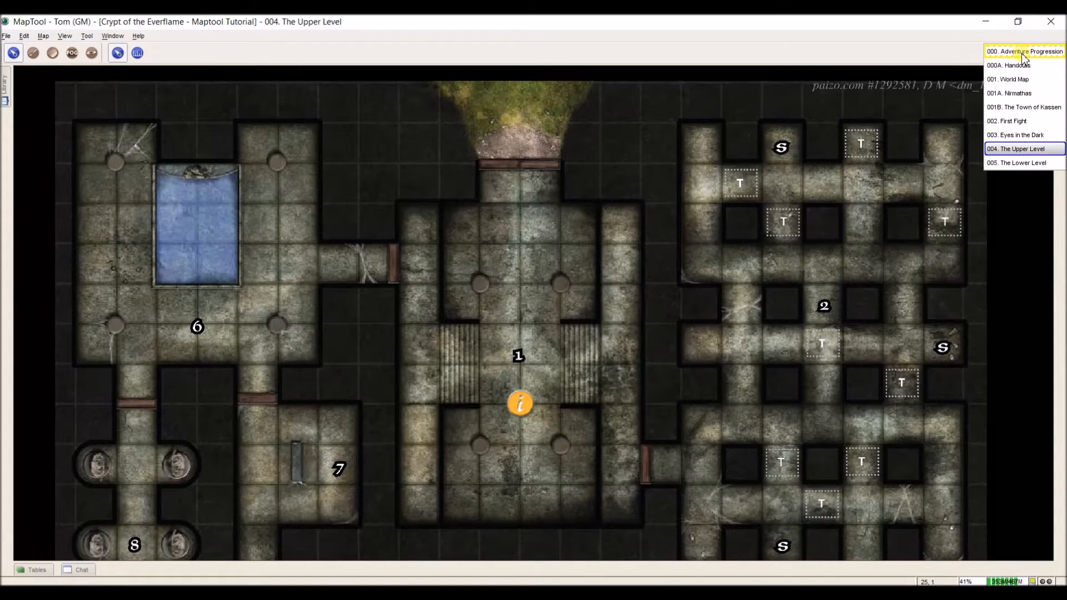
{"action": "left_click", "coordinate": [1025, 52]}
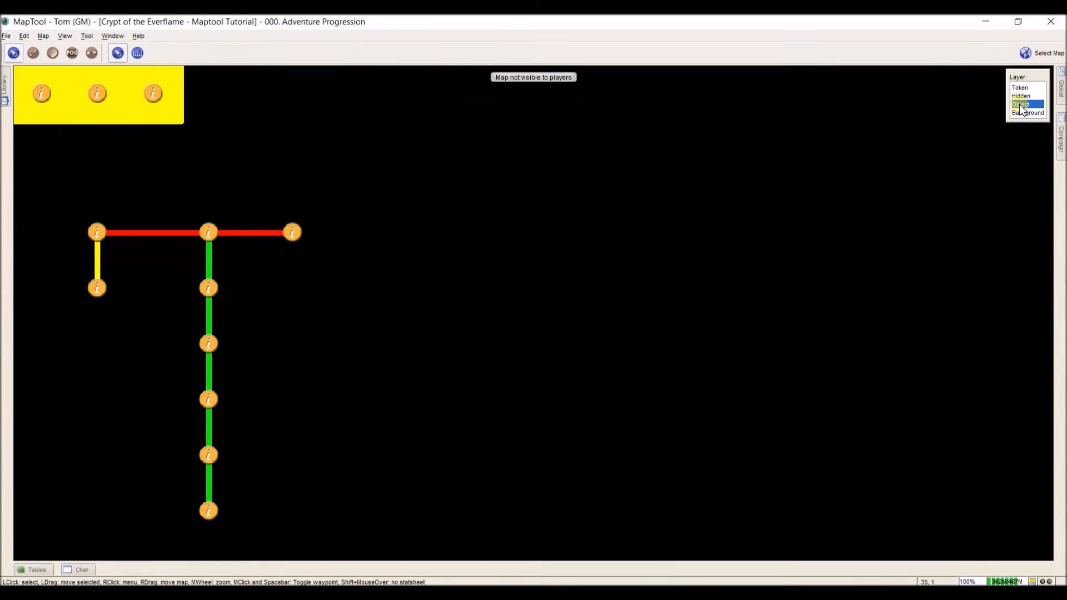
{"action": "double_click", "coordinate": [207, 232]}
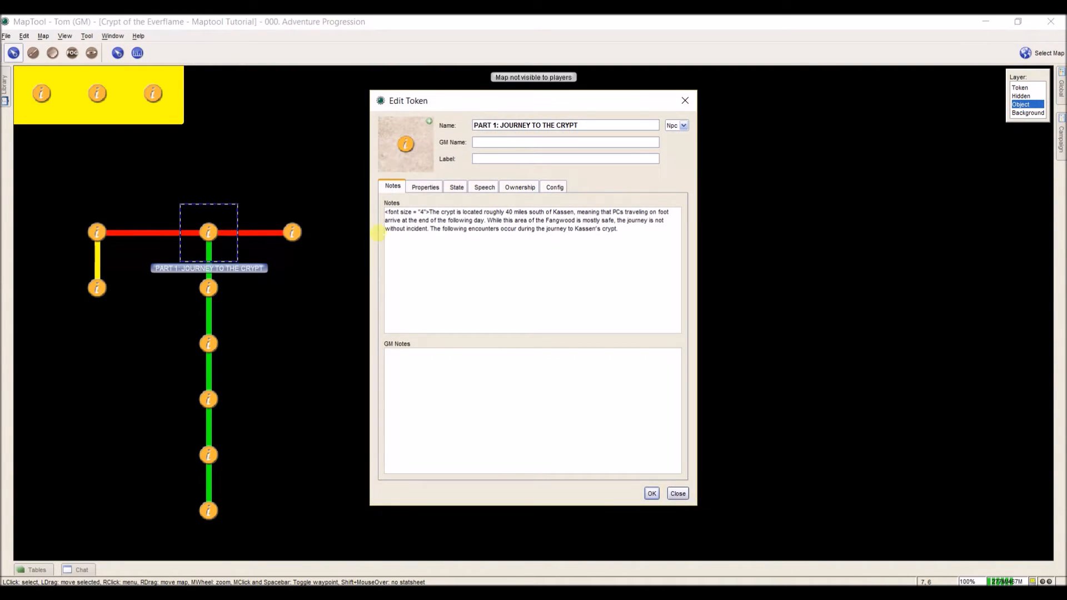
{"action": "double_click", "coordinate": [405, 211]}
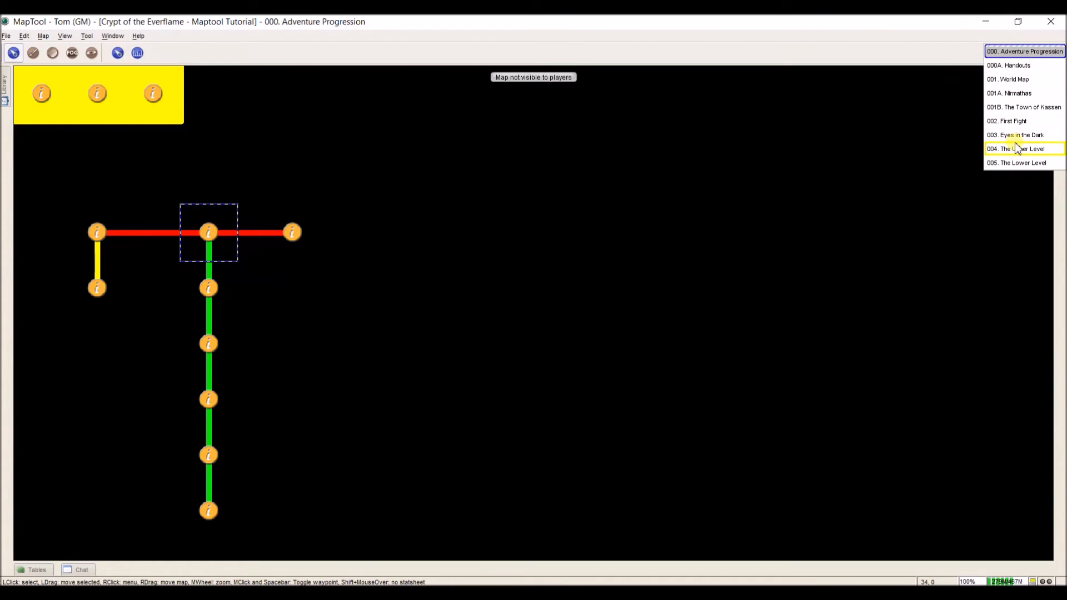
{"action": "left_click", "coordinate": [1015, 147]}
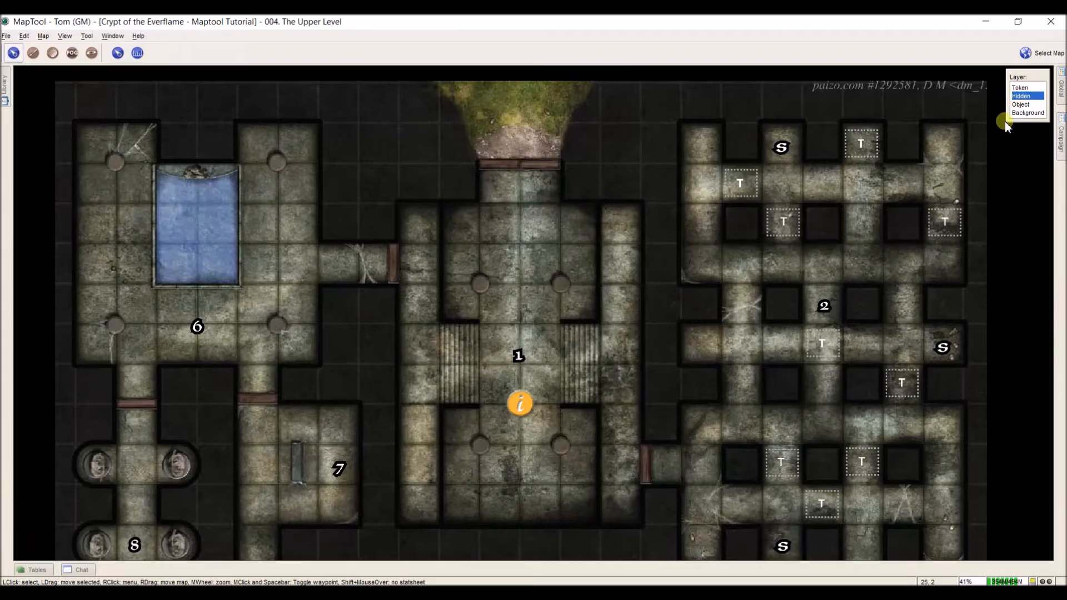
{"action": "double_click", "coordinate": [519, 403]}
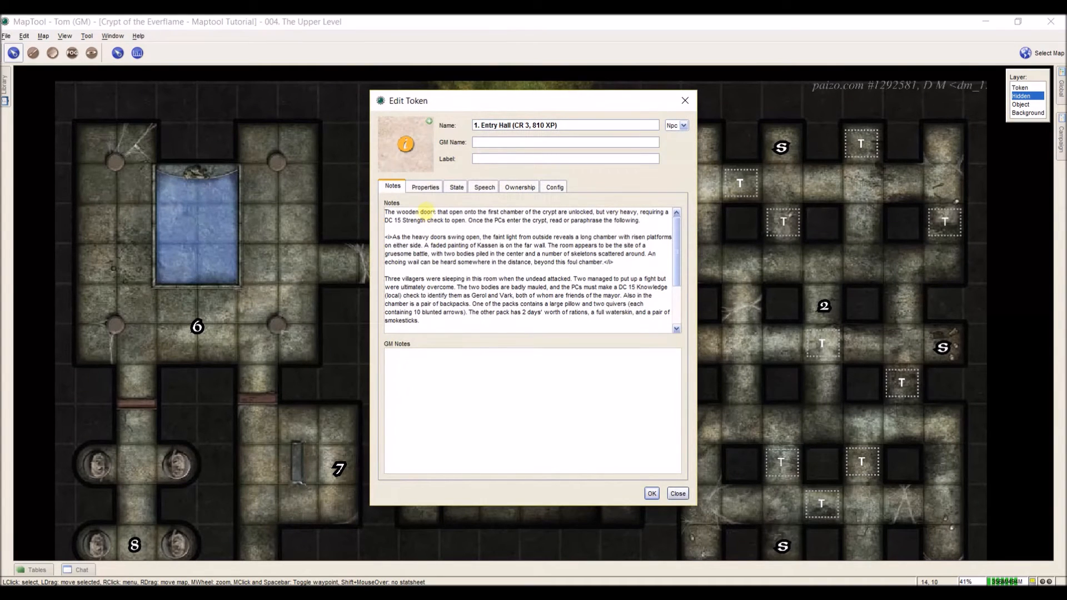
{"action": "scroll", "scroll_direction": "down", "scroll_amount": 3}
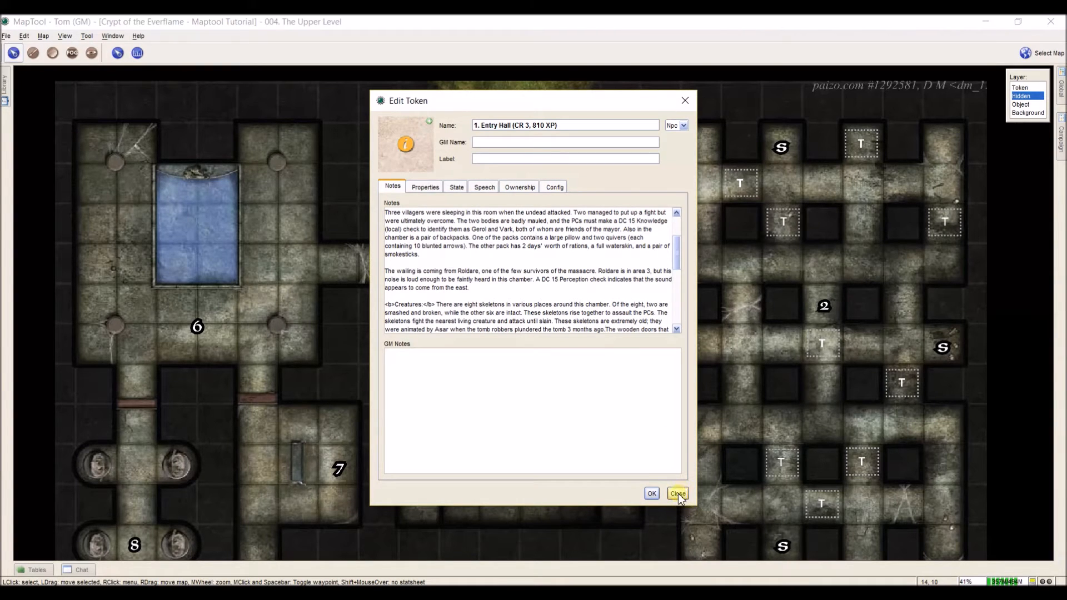
{"action": "left_click", "coordinate": [677, 493]}
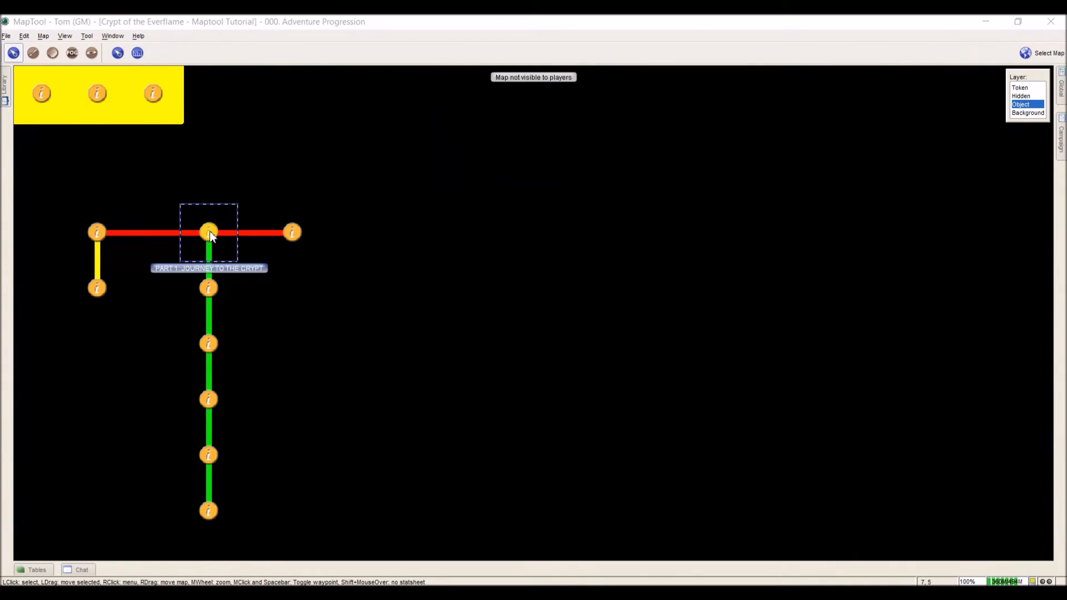
Copy <font size = "4"> from the Journey token and start the Entry Hall notes with it, then save
{"action": "double_click", "coordinate": [208, 231]}
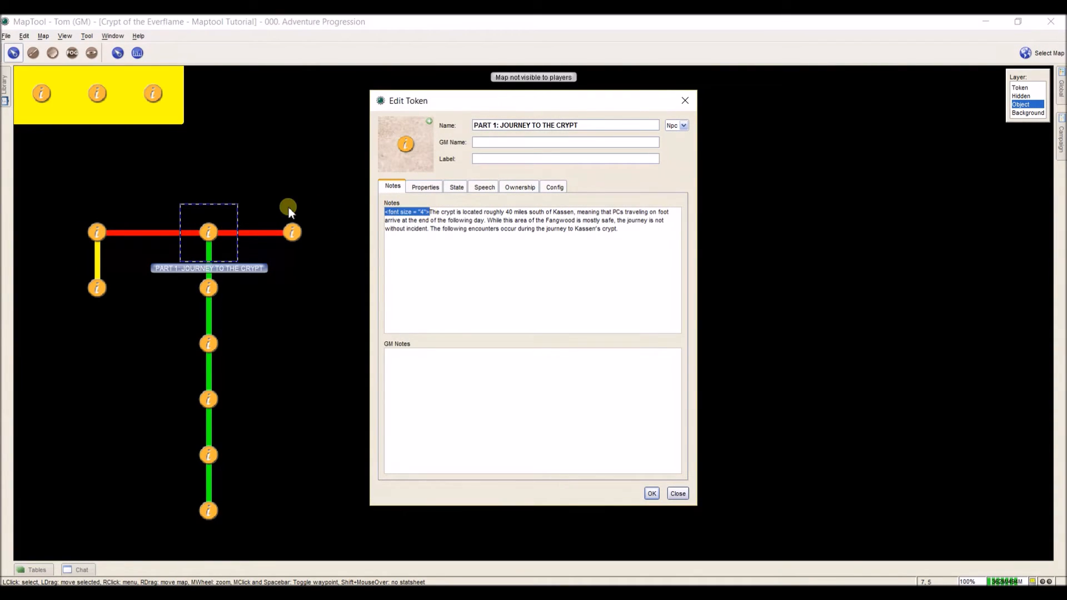
{"action": "left_click", "coordinate": [676, 494]}
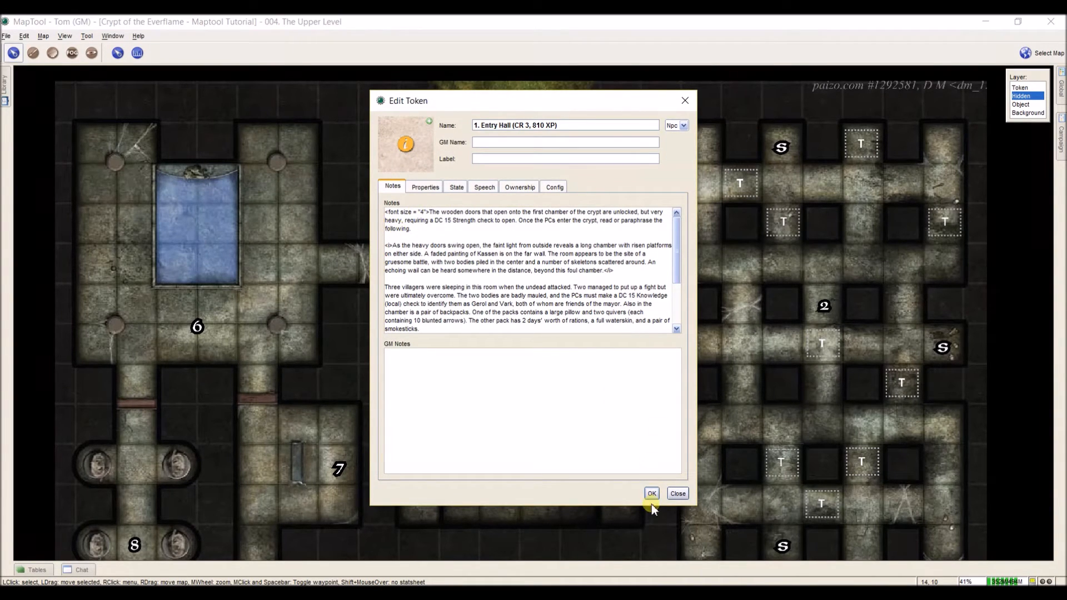
{"action": "left_click", "coordinate": [650, 492]}
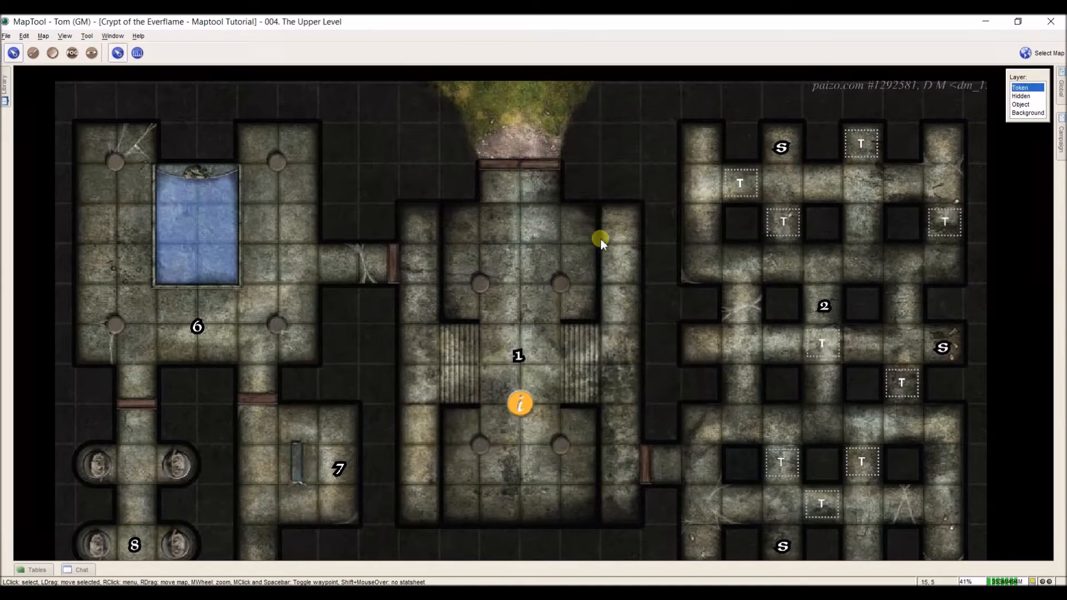
{"action": "left_click", "coordinate": [519, 403]}
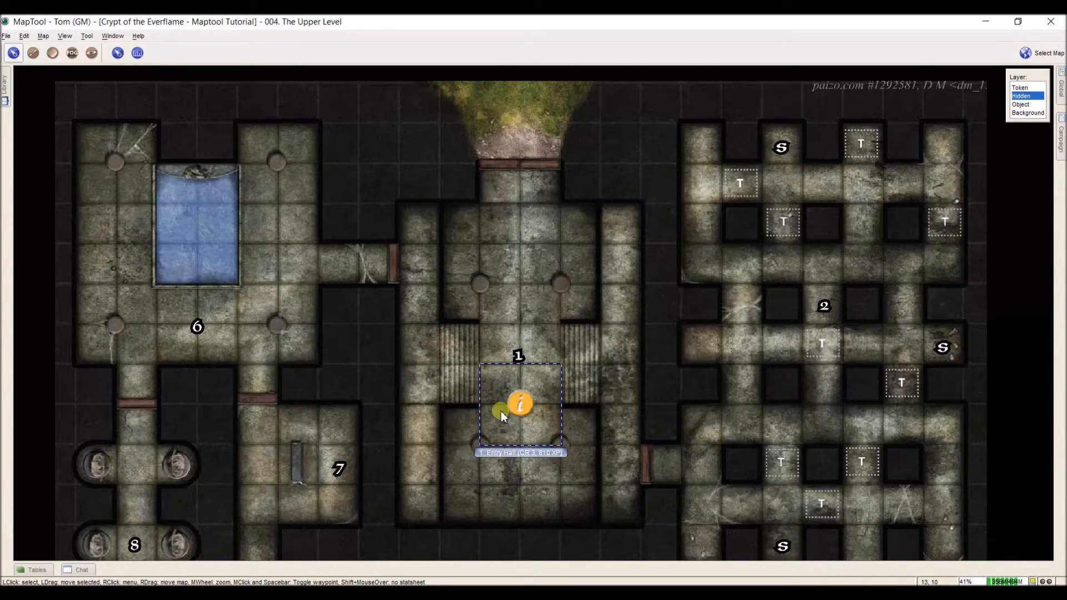
{"action": "left_click_drag", "start_coordinate": [500, 411], "coordinate": [754, 269]}
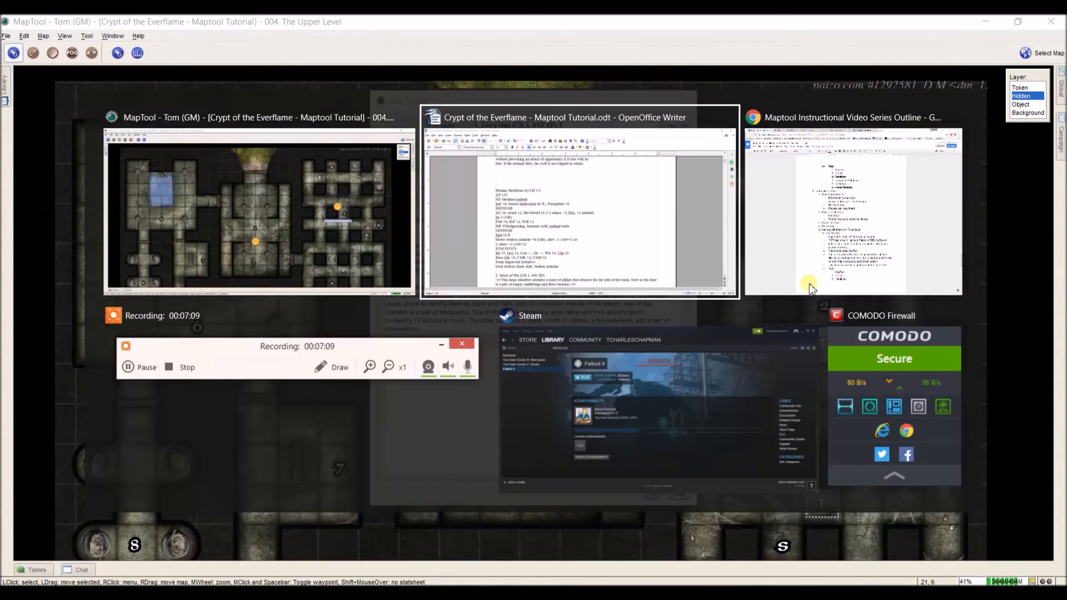
Name the room 2 token '2. Maze of Pits (CR 1, 400 XP)' from the Writer heading and review its room text
{"action": "left_click", "coordinate": [553, 116]}
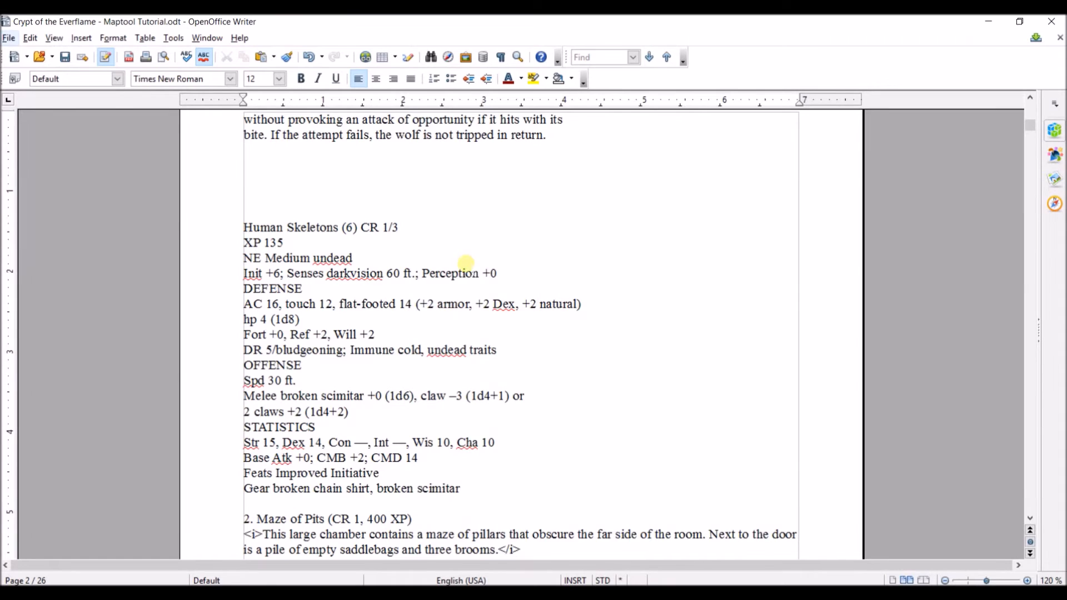
{"action": "scroll", "scroll_direction": "down", "scroll_amount": 3}
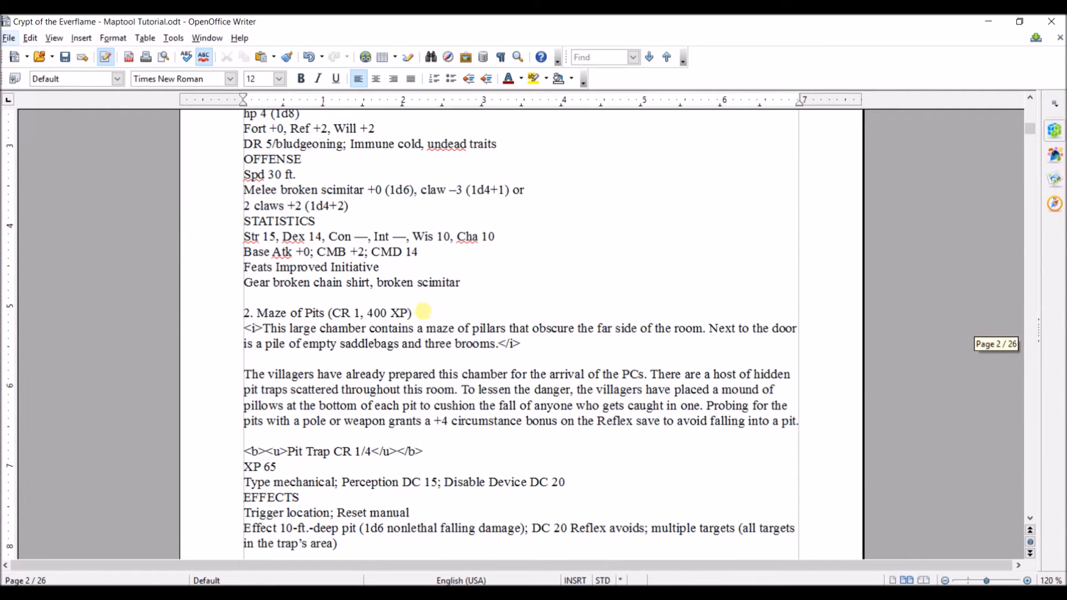
{"action": "triple_click", "coordinate": [327, 312]}
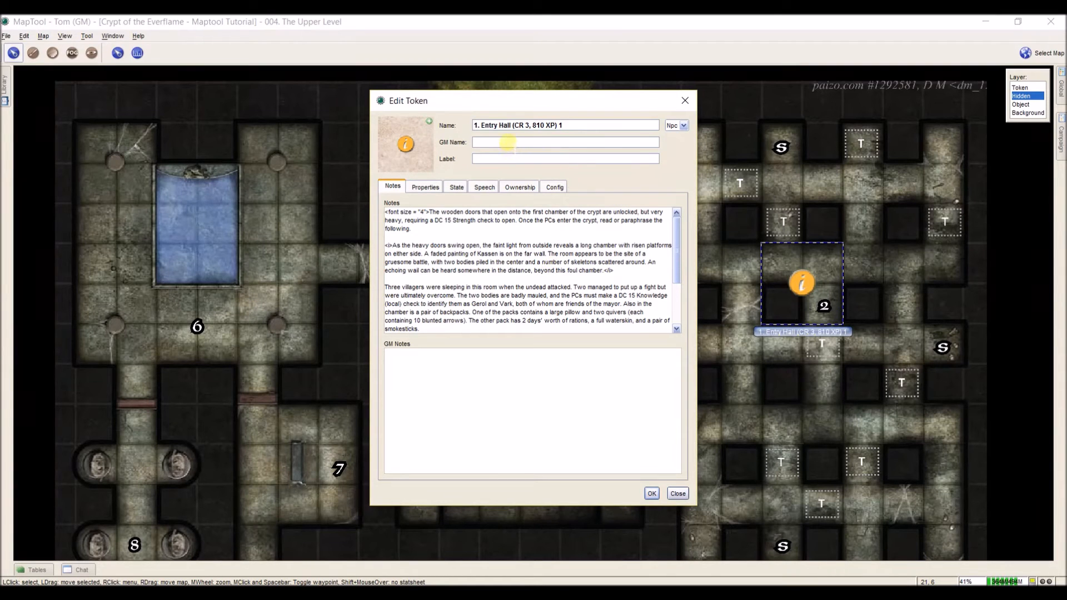
{"action": "type", "text": "2. Maze of Pits (CR 1, 400 XP)"}
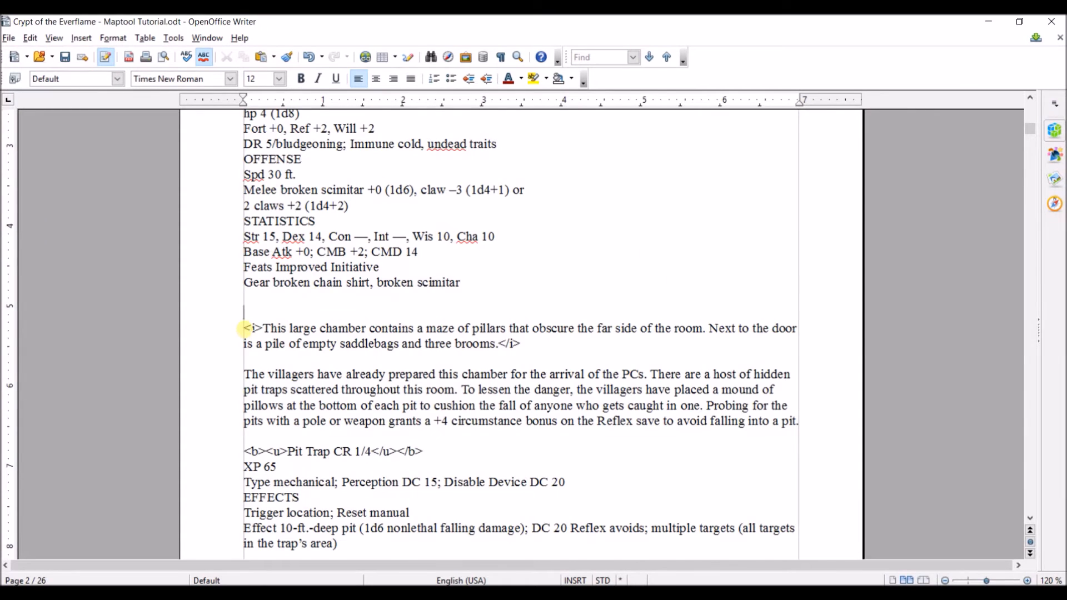
{"action": "scroll", "scroll_direction": "down", "scroll_amount": 3}
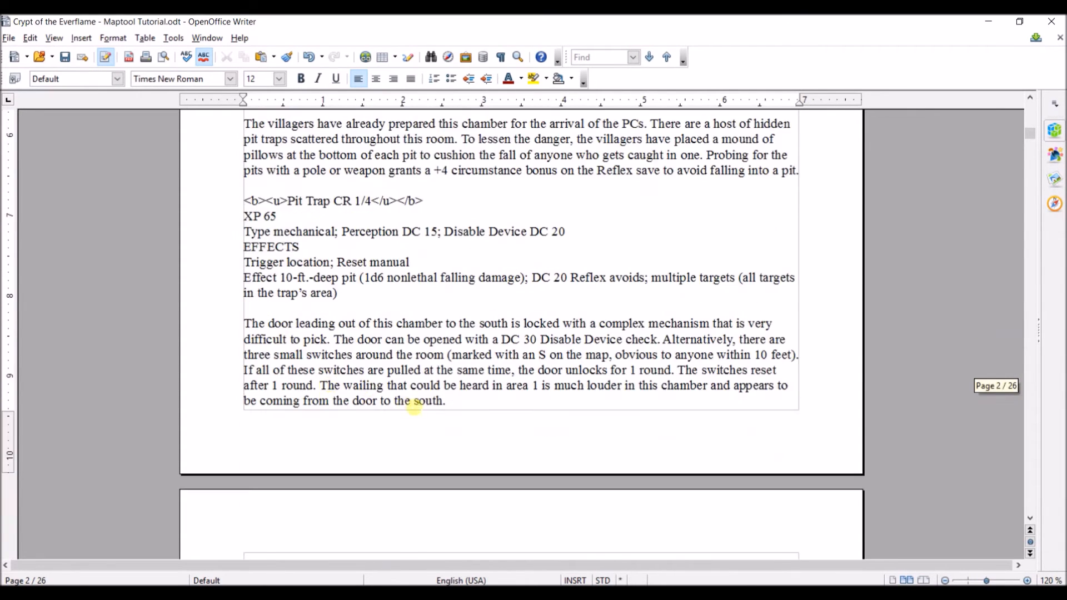
{"action": "scroll", "scroll_direction": "down", "scroll_amount": 3}
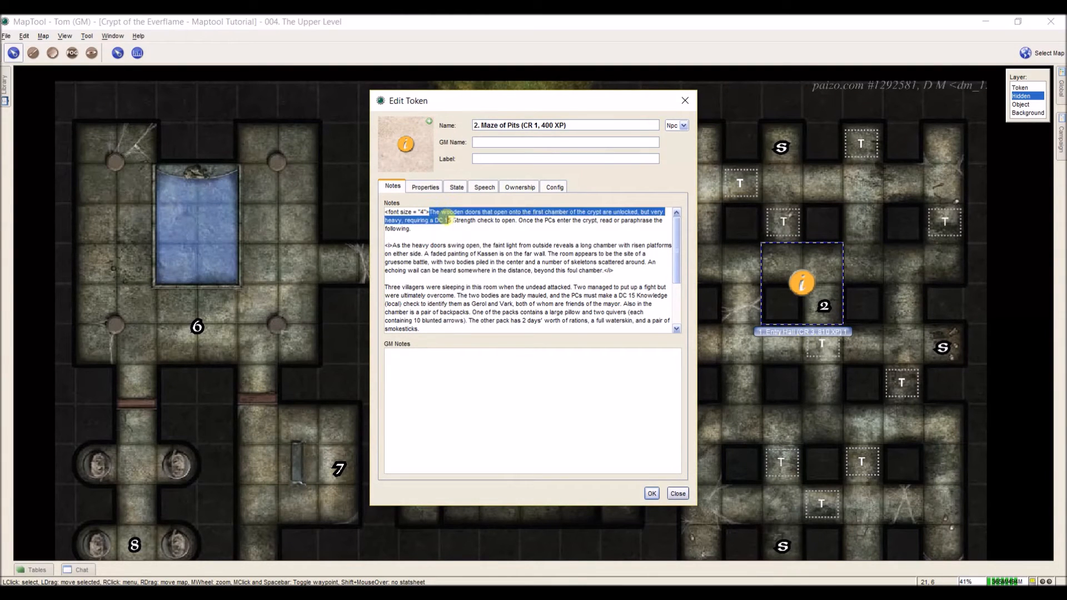
Paste room 2's pit chamber text after the font size 4 tag in the Maze of Pits notes and save
{"action": "scroll", "scroll_direction": "down", "scroll_amount": 3}
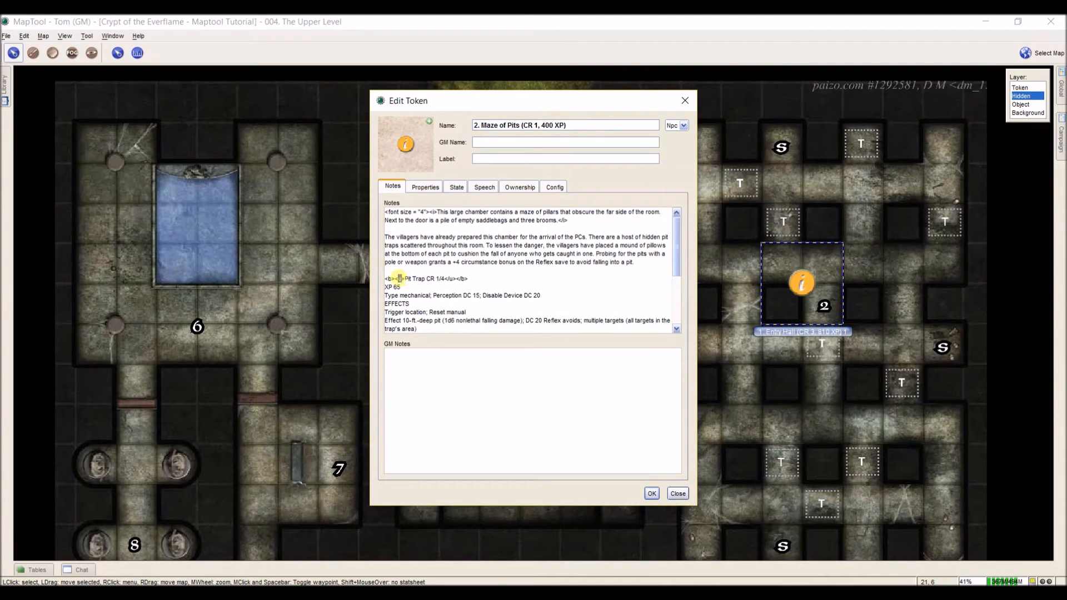
{"action": "double_click", "coordinate": [390, 278]}
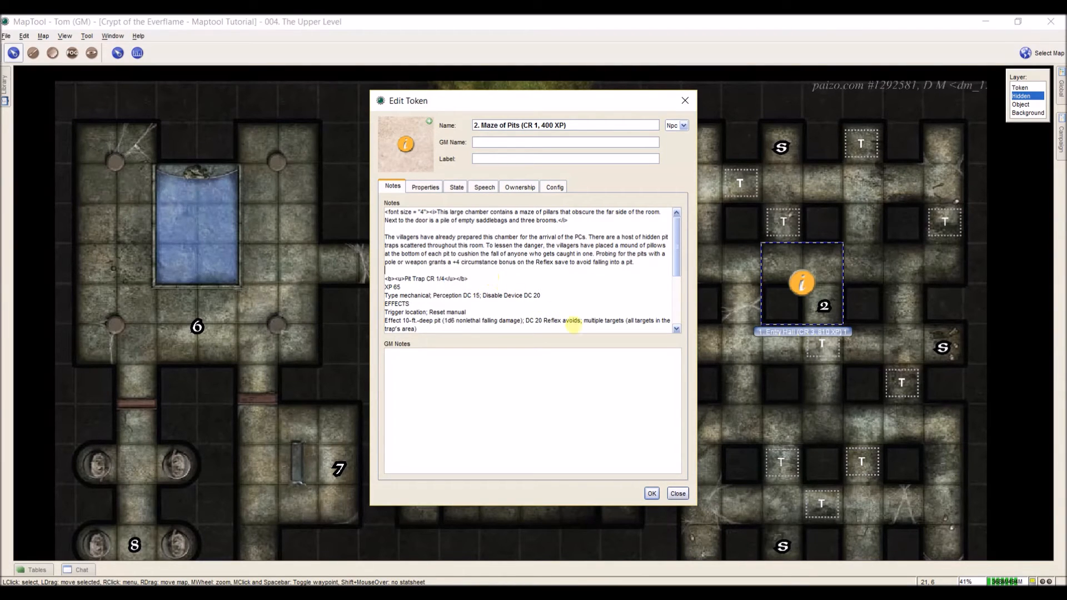
{"action": "left_click", "coordinate": [650, 493]}
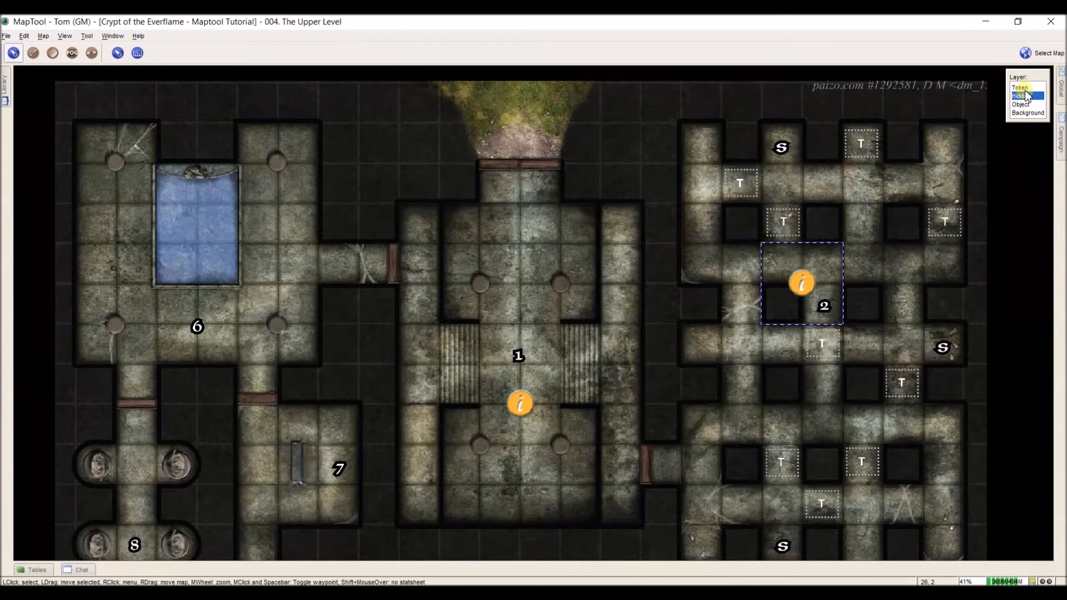
{"action": "left_click", "coordinate": [801, 283]}
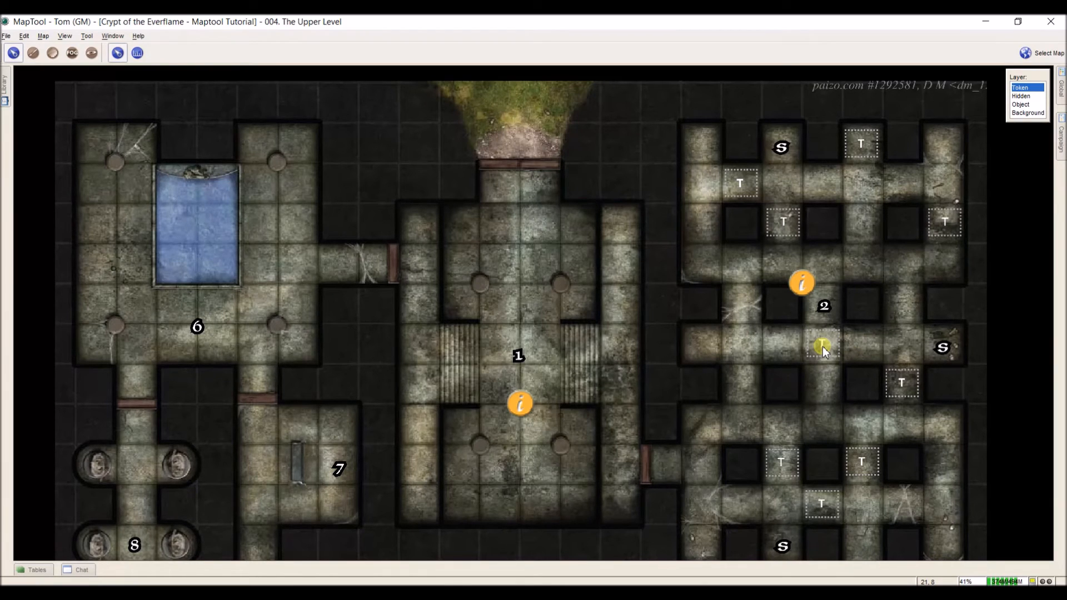
{"action": "left_click_drag", "start_coordinate": [822, 346], "coordinate": [795, 253]}
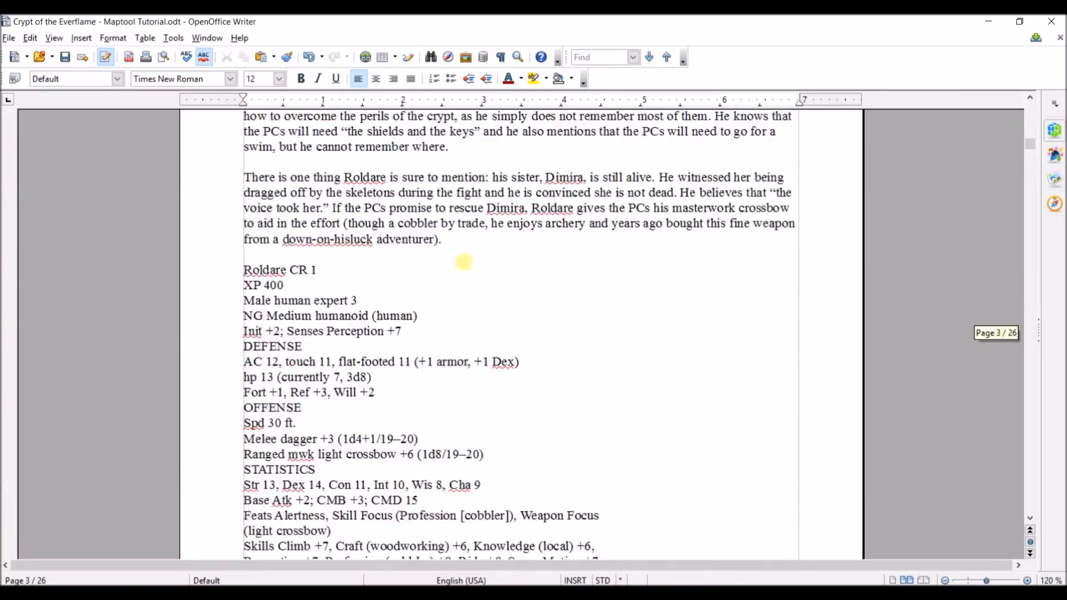
Save HTML notes for the Shadowy Shapes, room 6, The Gauntlet and Pillar of 1,000 Arrows tokens
{"action": "scroll", "scroll_direction": "down", "scroll_amount": 3}
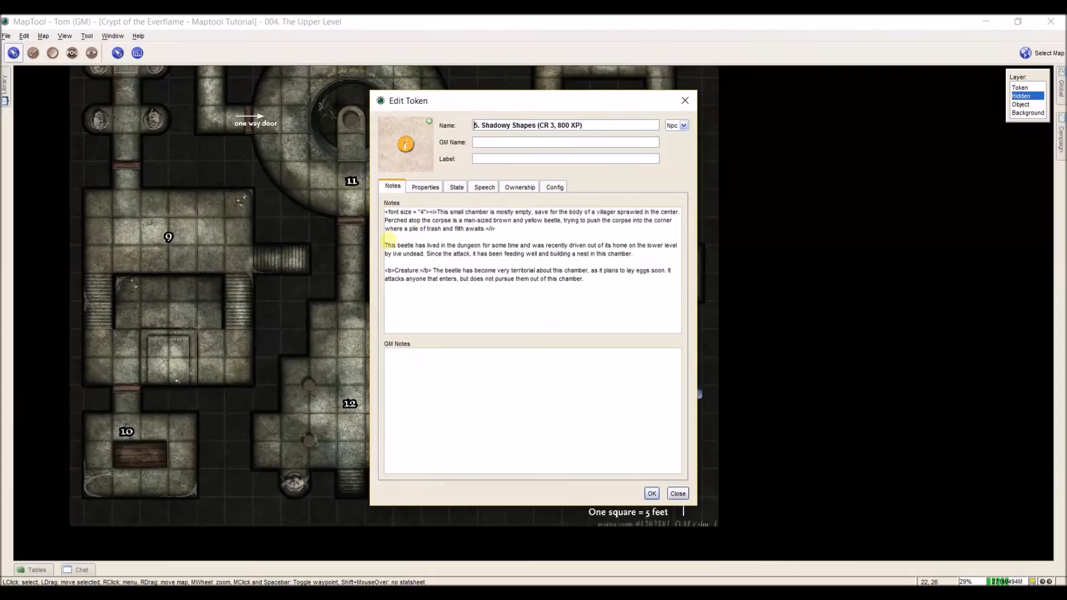
{"action": "left_click", "coordinate": [650, 493]}
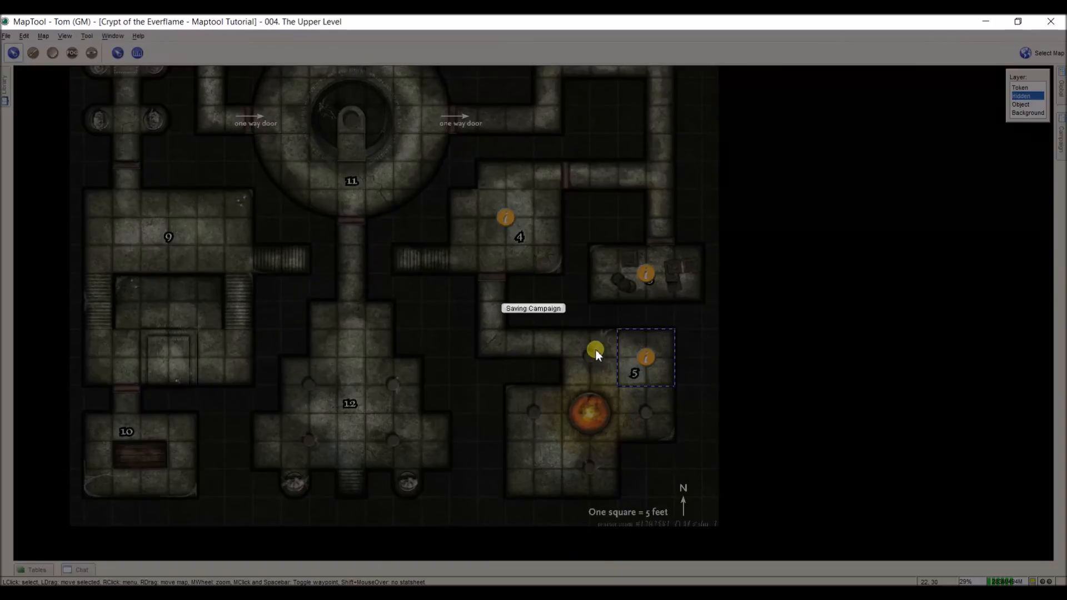
{"action": "double_click", "coordinate": [596, 348]}
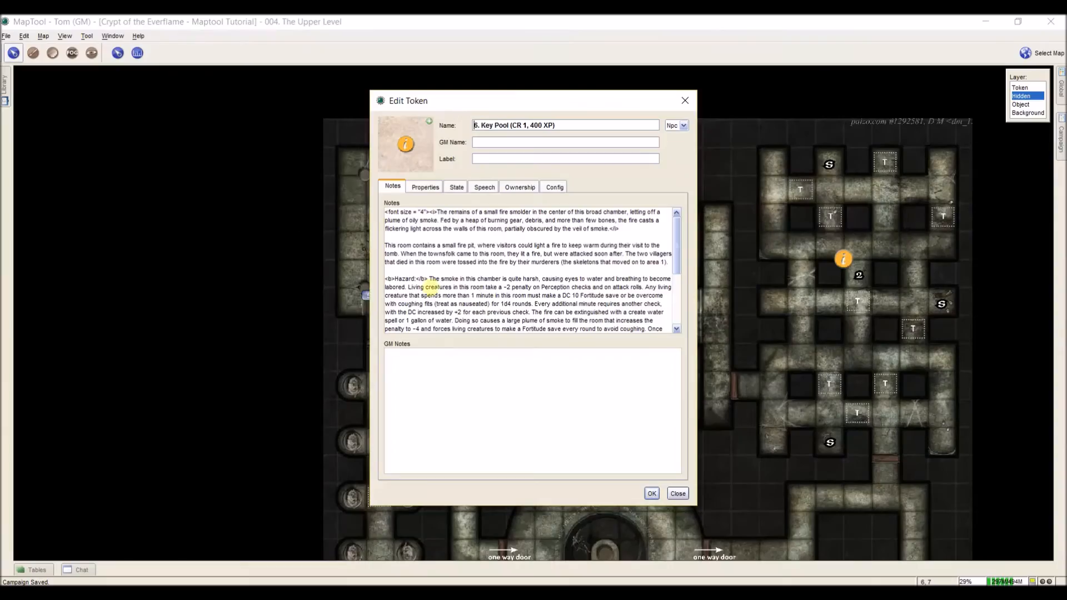
{"action": "left_click", "coordinate": [677, 493]}
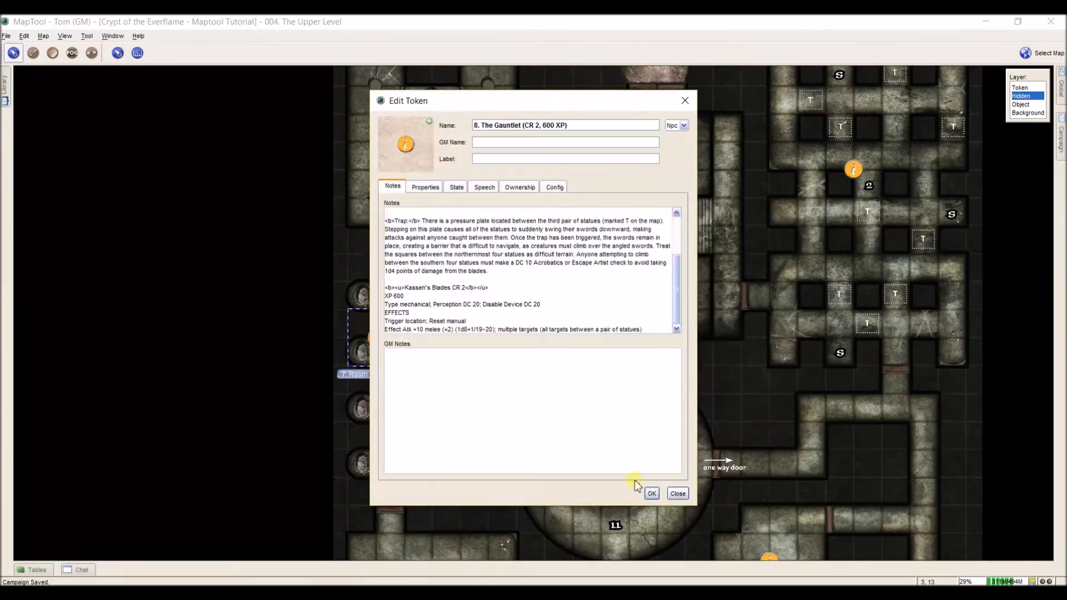
{"action": "left_click", "coordinate": [676, 493]}
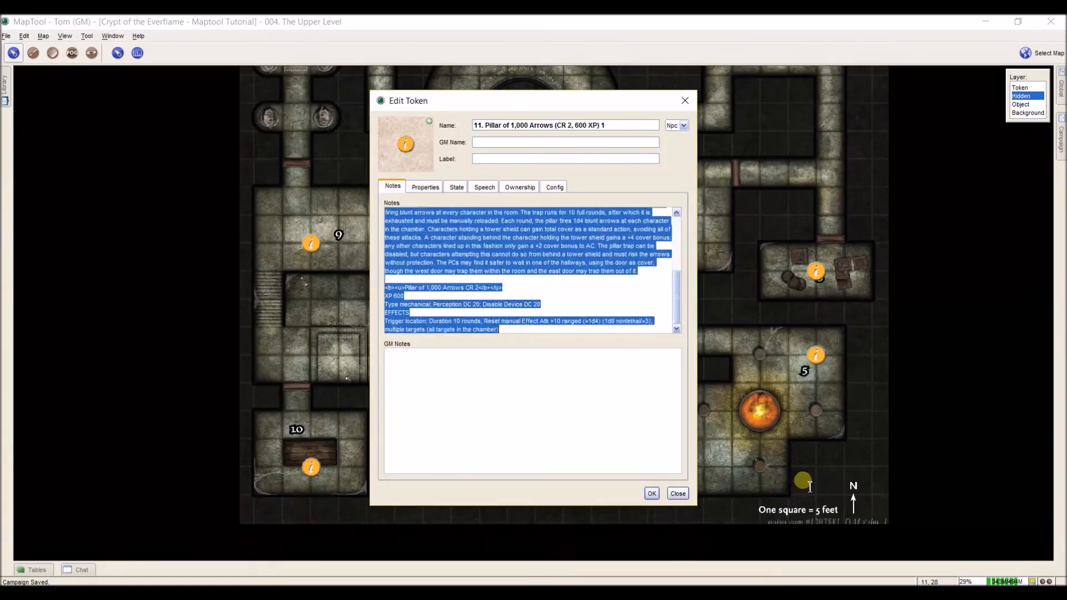
{"action": "left_click", "coordinate": [650, 494]}
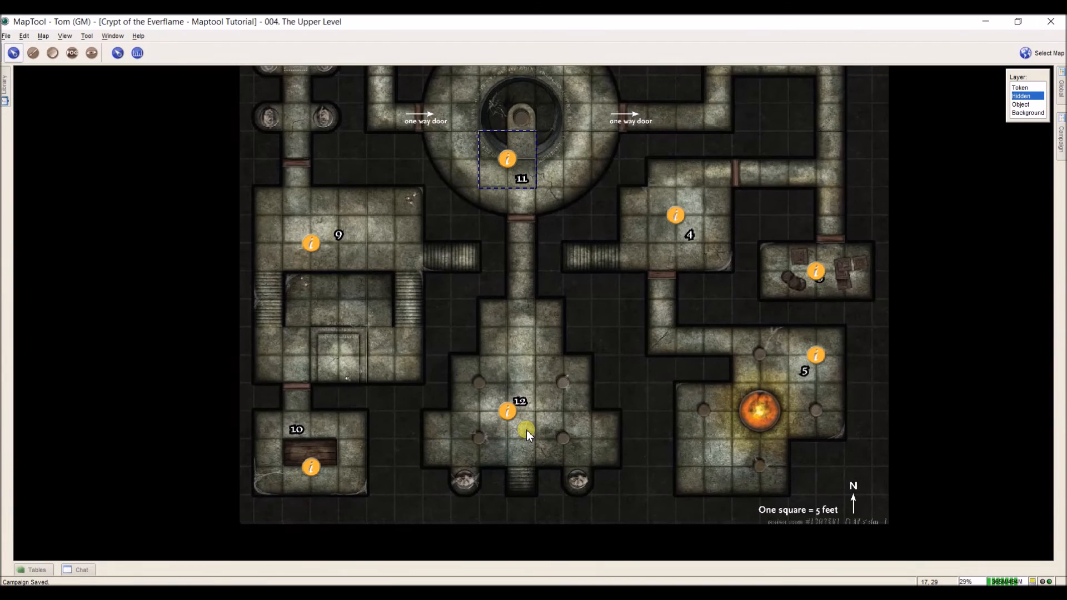
{"action": "left_click_drag", "start_coordinate": [527, 432], "coordinate": [552, 368]}
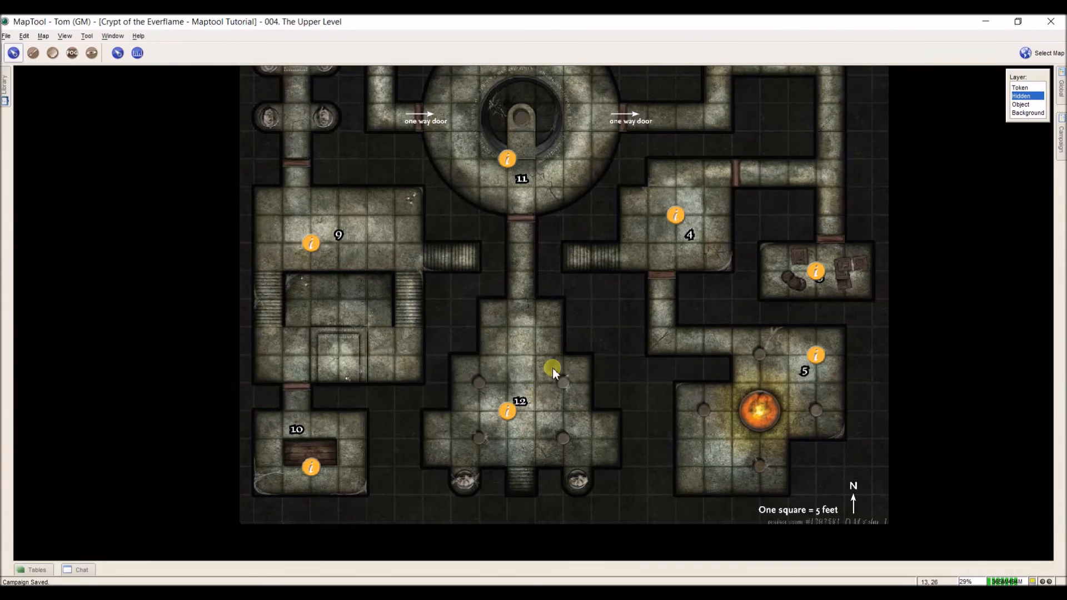
{"action": "scroll", "scroll_direction": "down", "scroll_amount": 3}
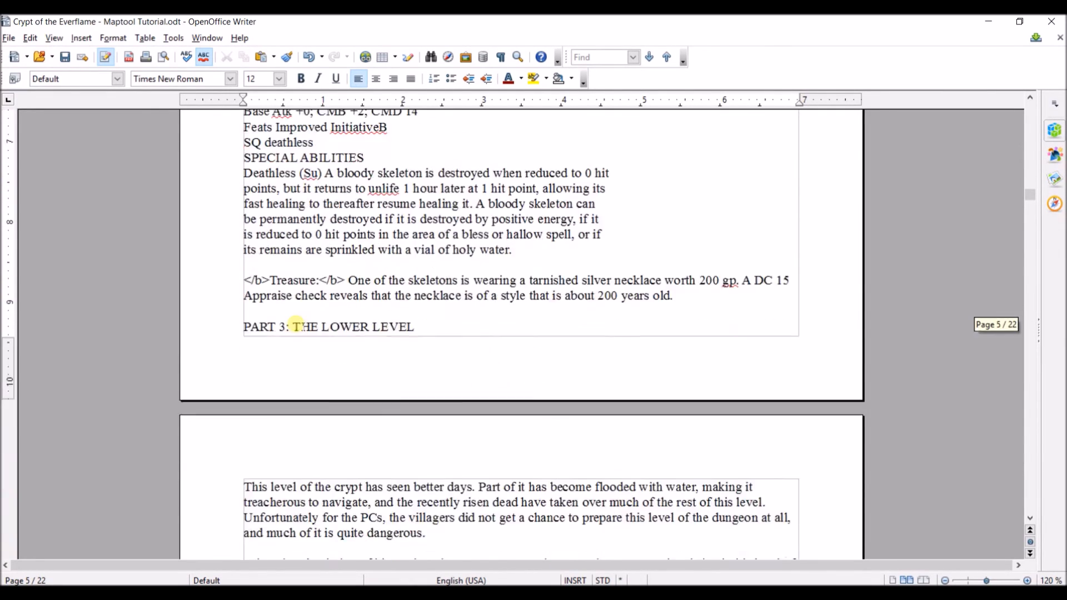
Scroll the Writer document down to the 'PART 3: THE LOWER LEVEL' heading
{"action": "scroll", "scroll_direction": "down", "scroll_amount": 3}
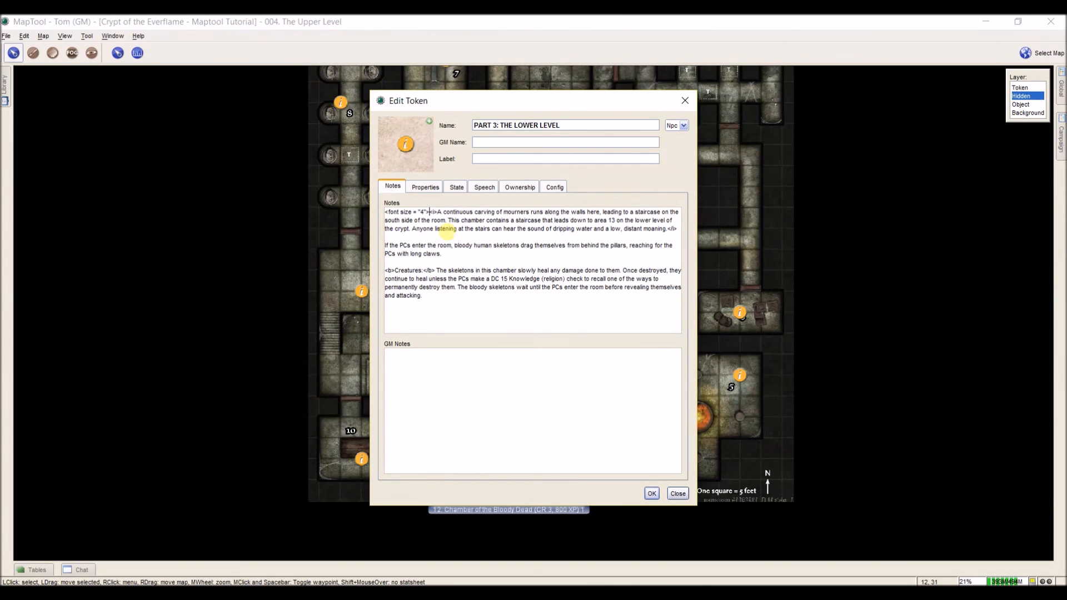
Replace the PART 3 token's notes with the lower level's introductory text and confirm with OK
{"action": "key", "text": "ctrl+a"}
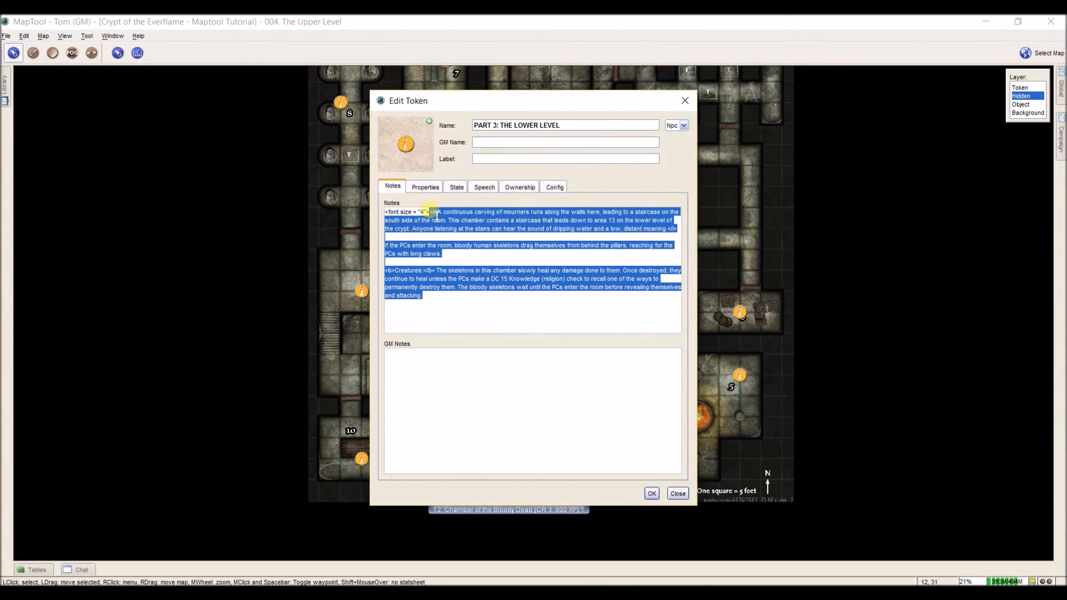
{"action": "left_click", "coordinate": [677, 493]}
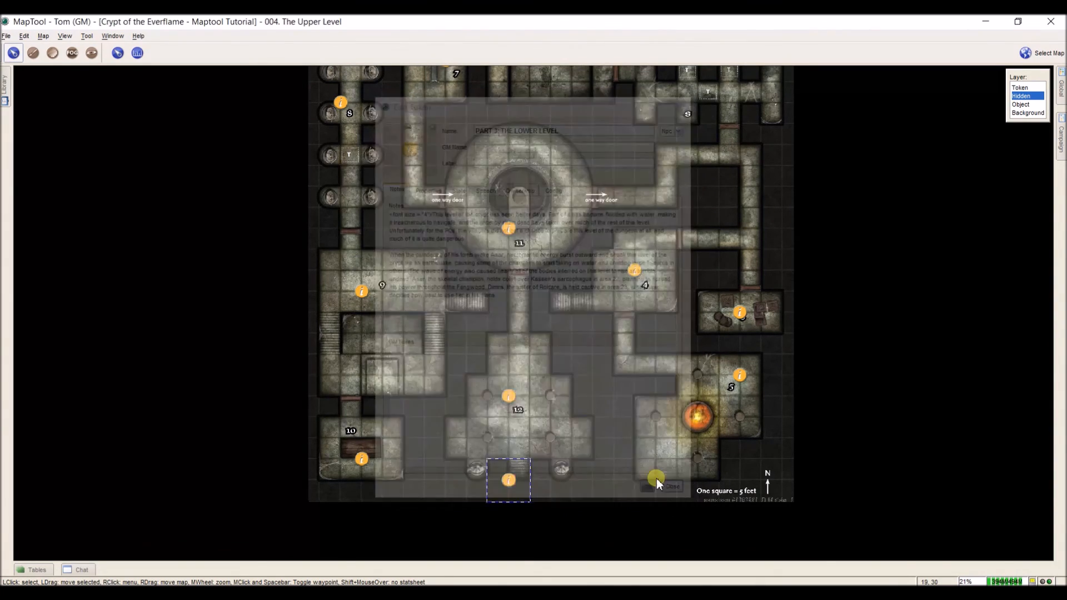
{"action": "left_click", "coordinate": [670, 486]}
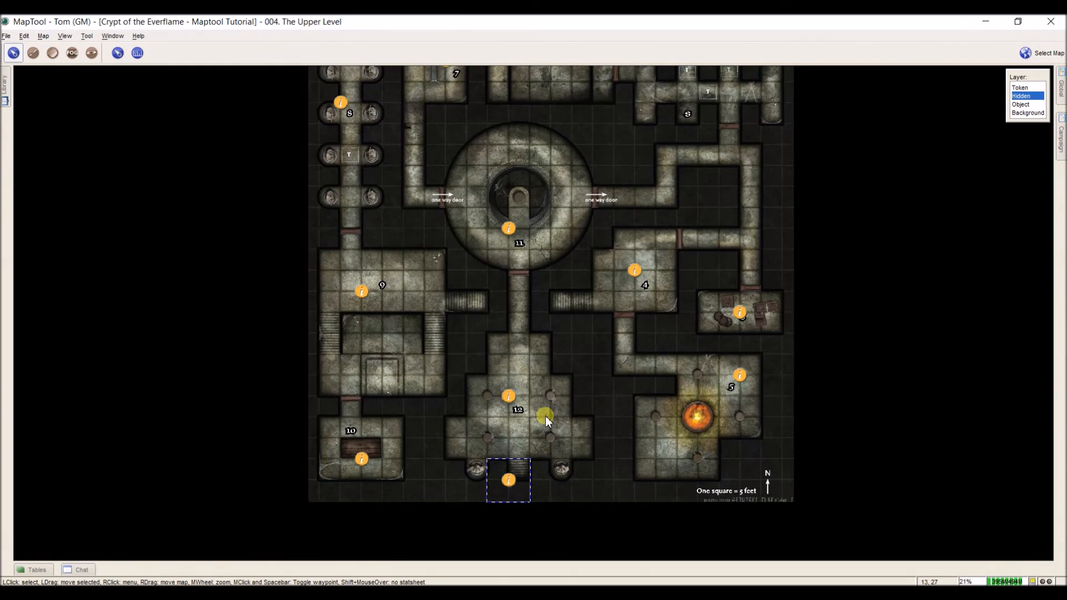